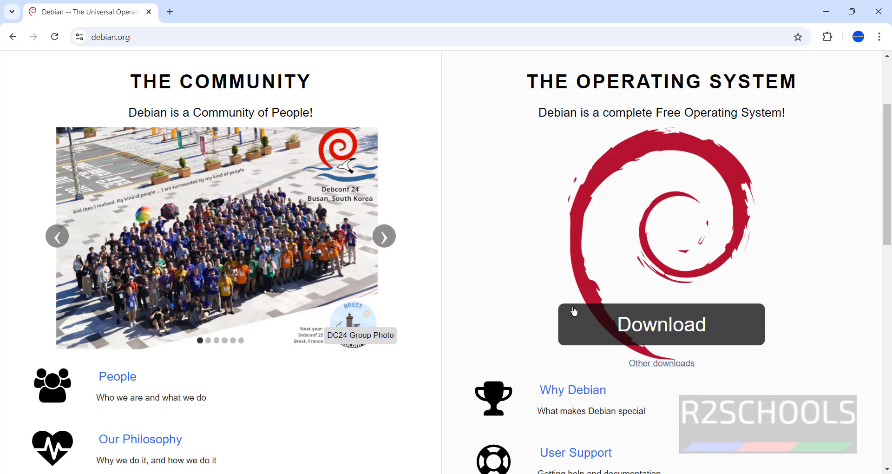
mouse_move(662, 363)
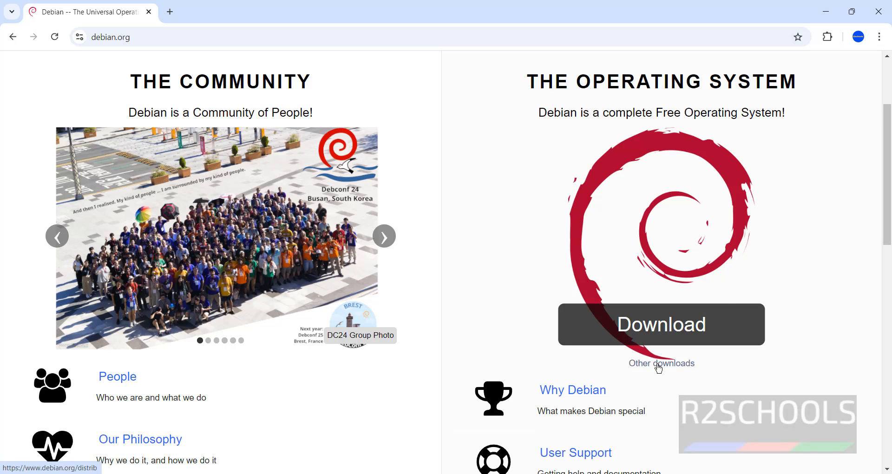
- Follow 'Other downloads' to Debian's complete installation image download page
left_click(661, 363)
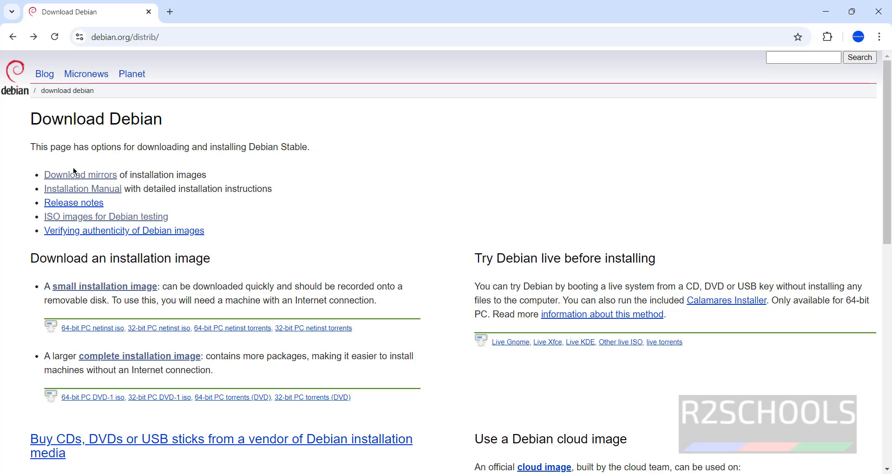
left_click(81, 175)
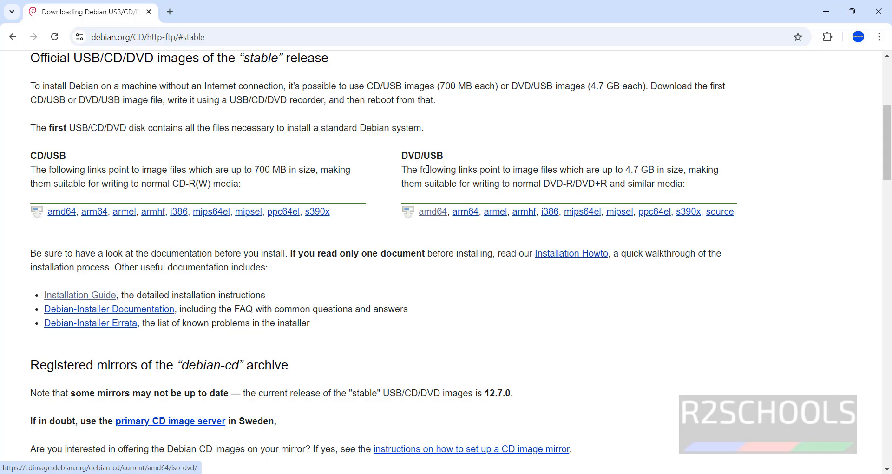
mouse_move(437, 222)
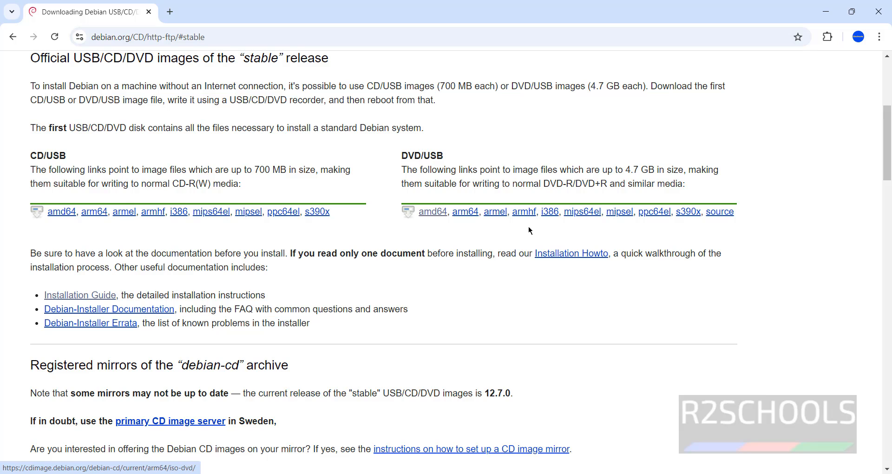
mouse_move(433, 212)
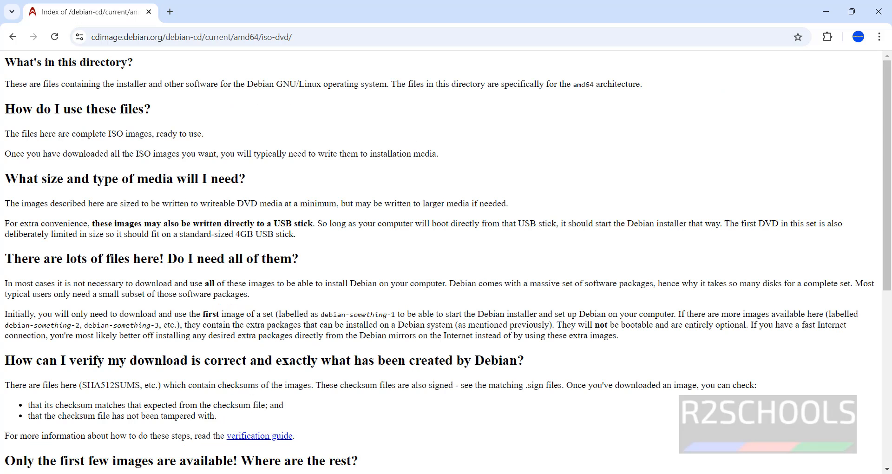
- Download debian-12.7.0-amd64-DVD-1.iso and view Chrome's download history
scroll("down", 3)
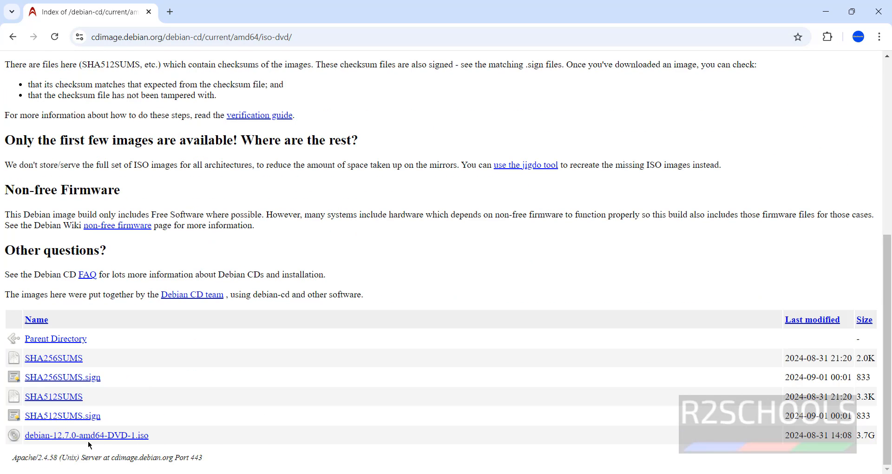
mouse_move(87, 436)
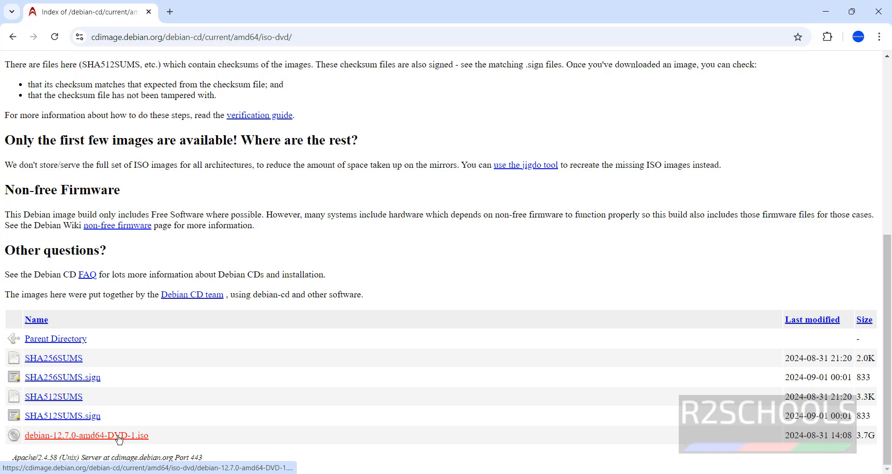
left_click(87, 435)
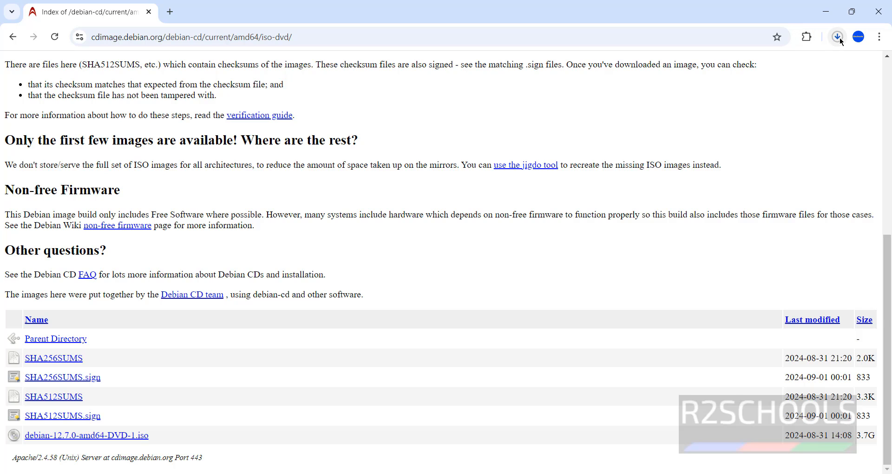
left_click(836, 36)
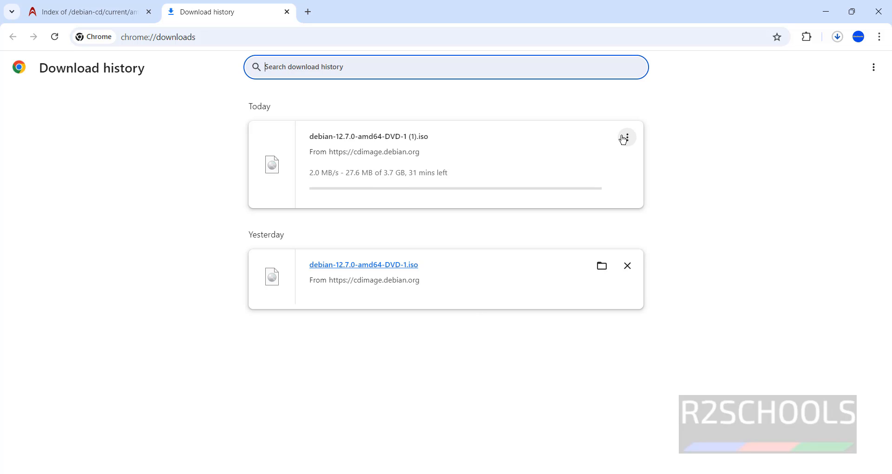
- Cancel and remove the duplicate ISO download, then search Windows for VMware
left_click(625, 137)
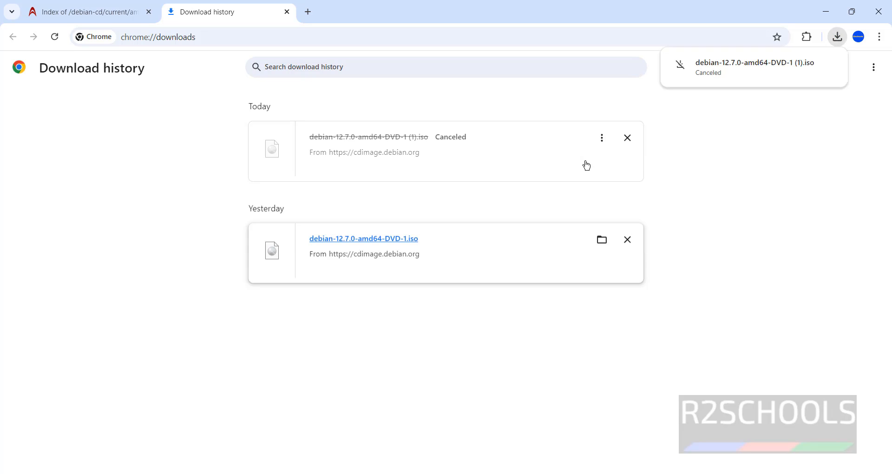
left_click(627, 138)
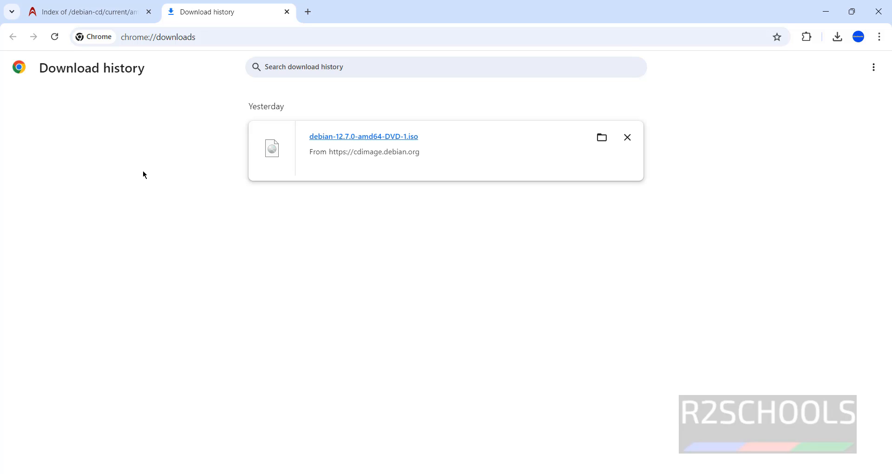
type("vmware")
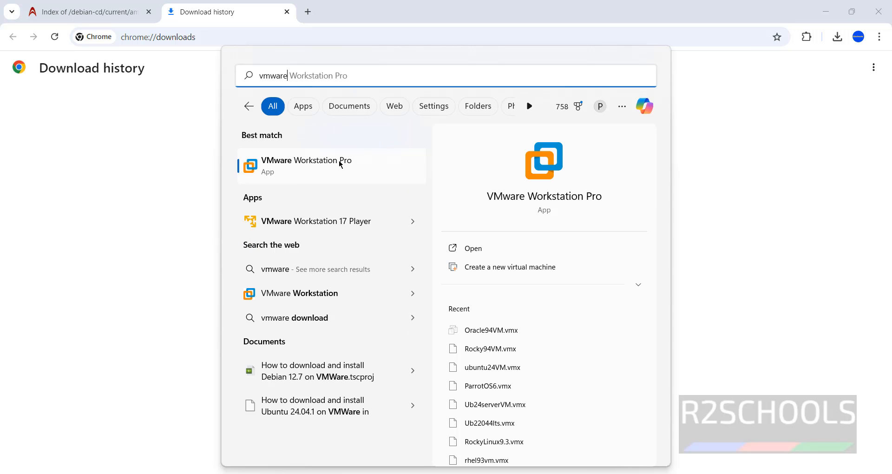
mouse_move(315, 223)
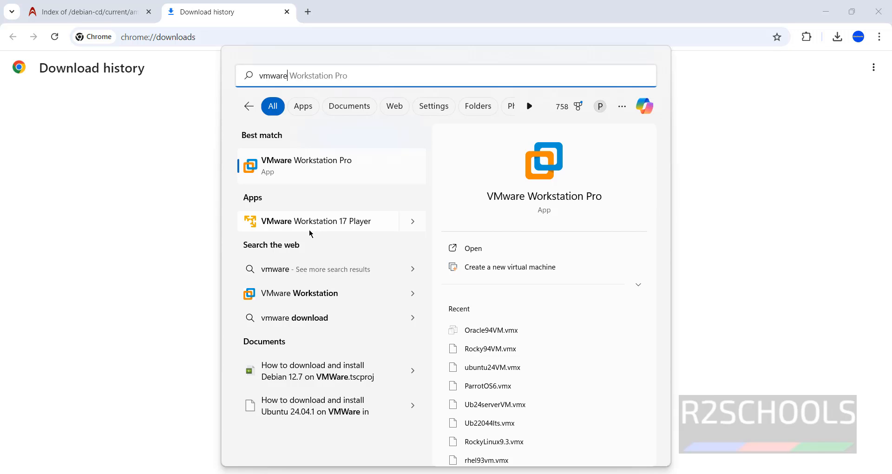
mouse_move(347, 168)
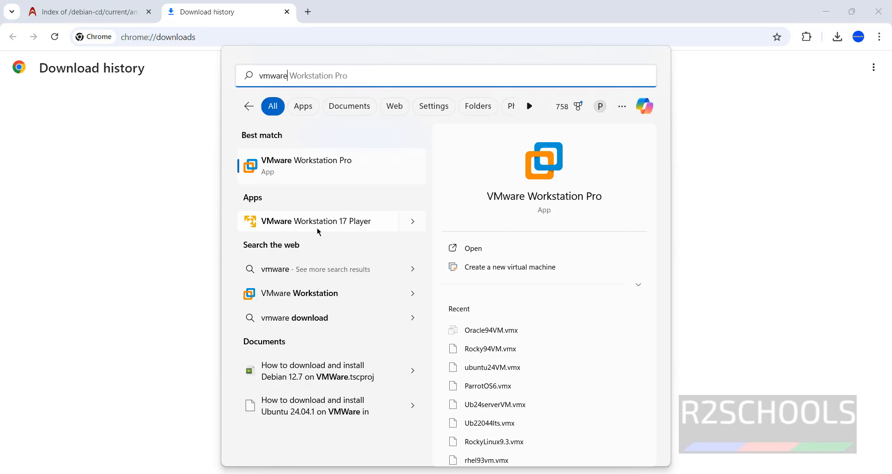
mouse_move(332, 184)
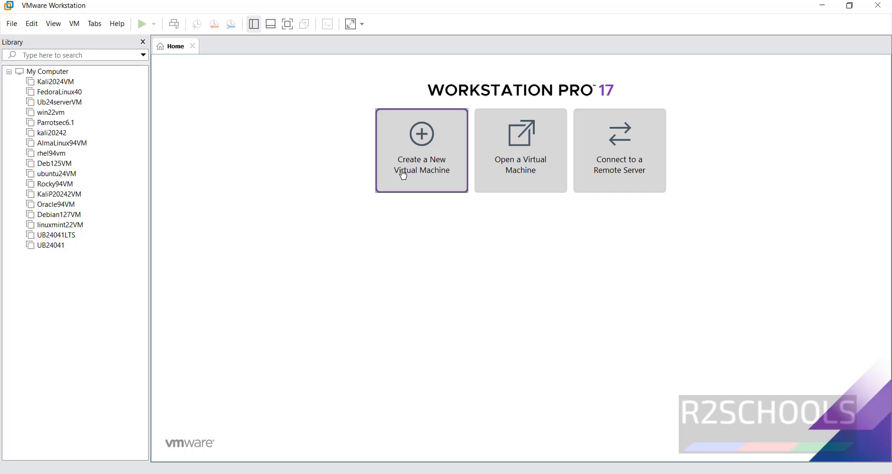
- Create a new VM from debian-12.7.0-amd64-DVD-1.iso with guest OS Debian 11.x 64-bit
left_click(421, 151)
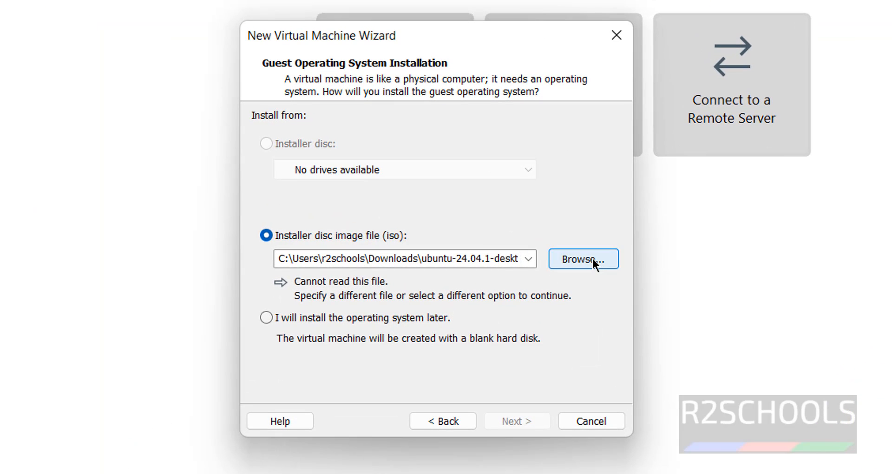
left_click(583, 259)
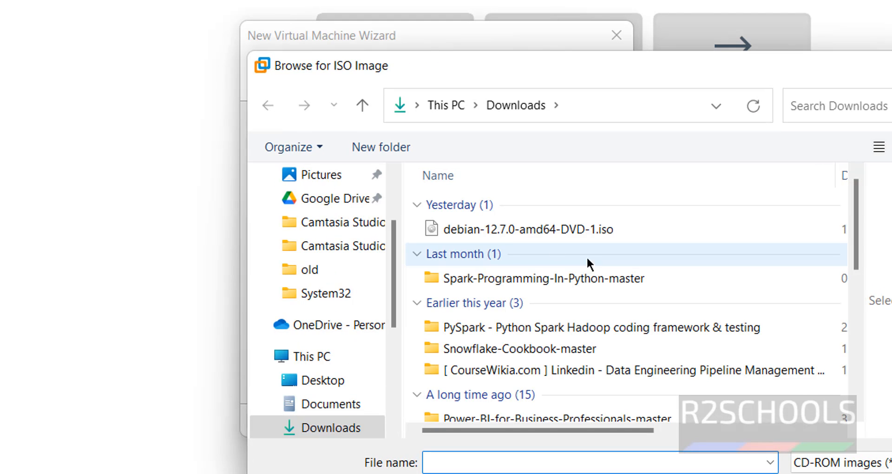
left_click(525, 228)
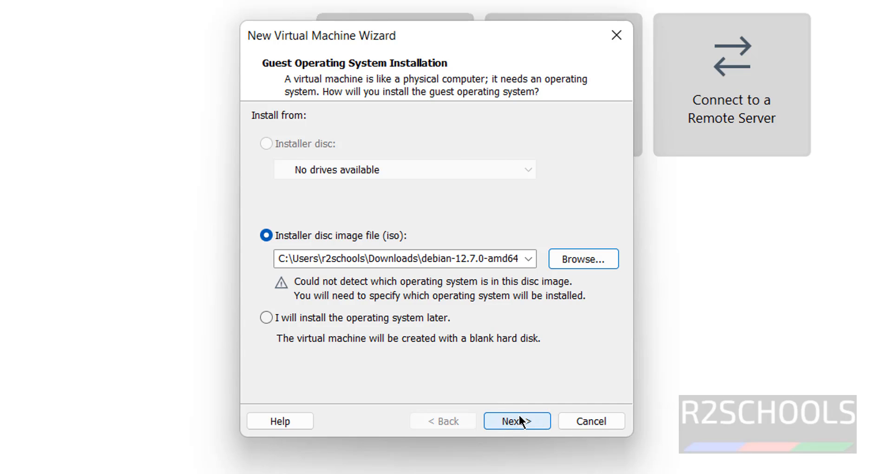
left_click(516, 420)
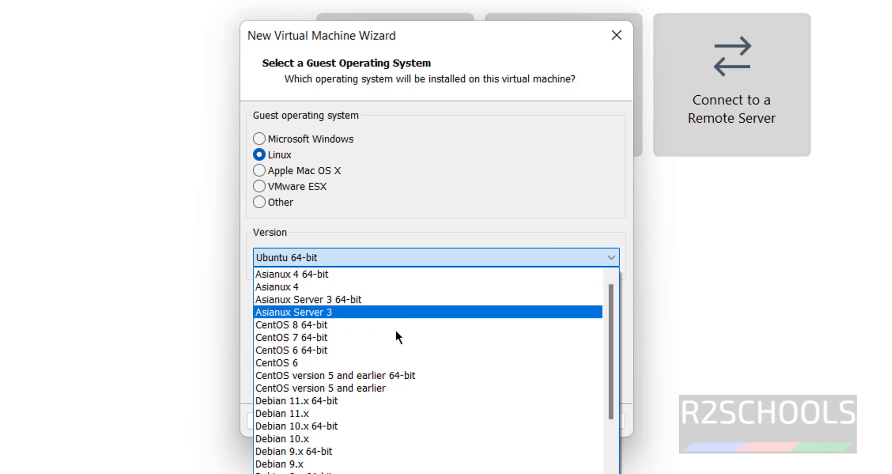
mouse_move(334, 401)
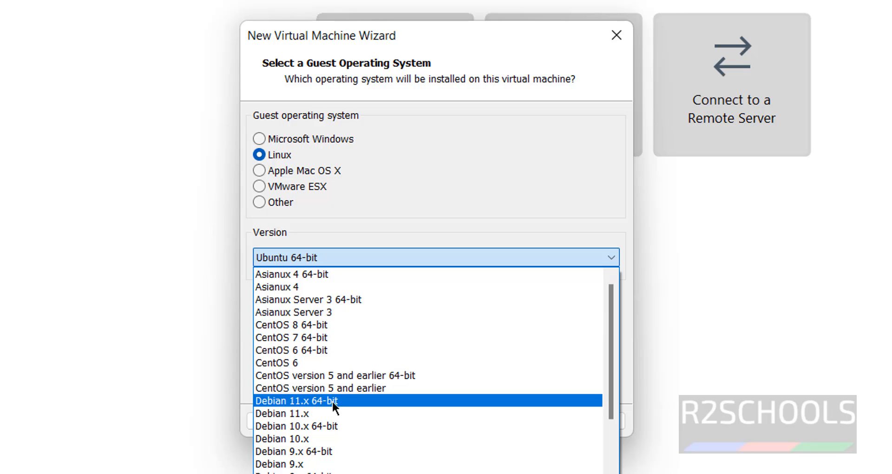
left_click(297, 400)
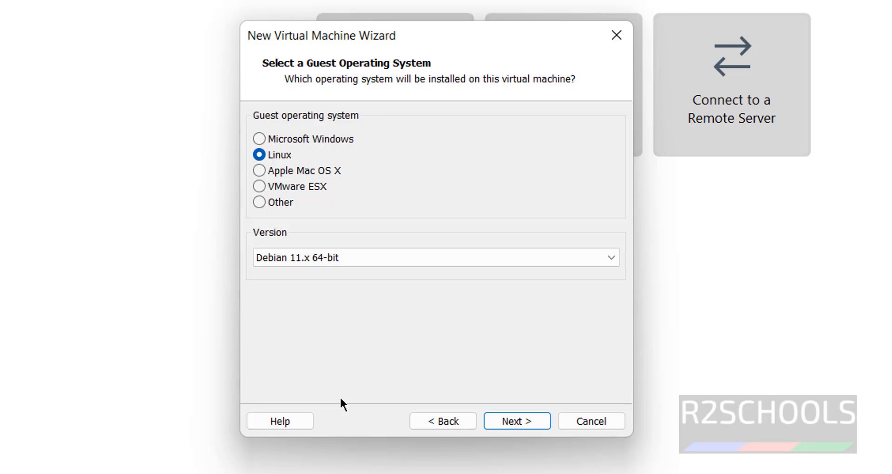
- Name the new virtual machine Deb127VM
left_click(516, 421)
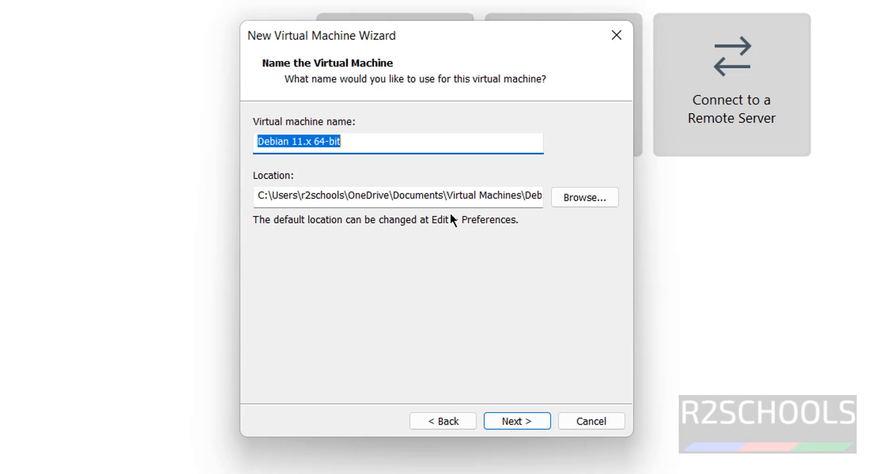
type("Debi")
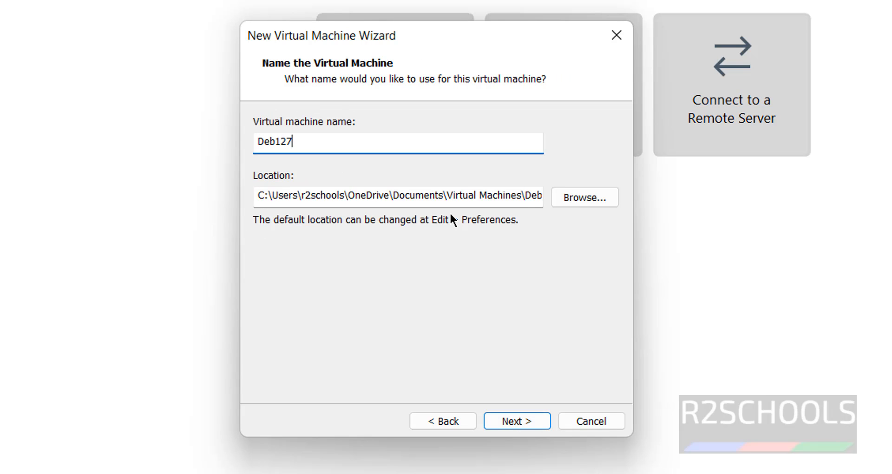
type("VM")
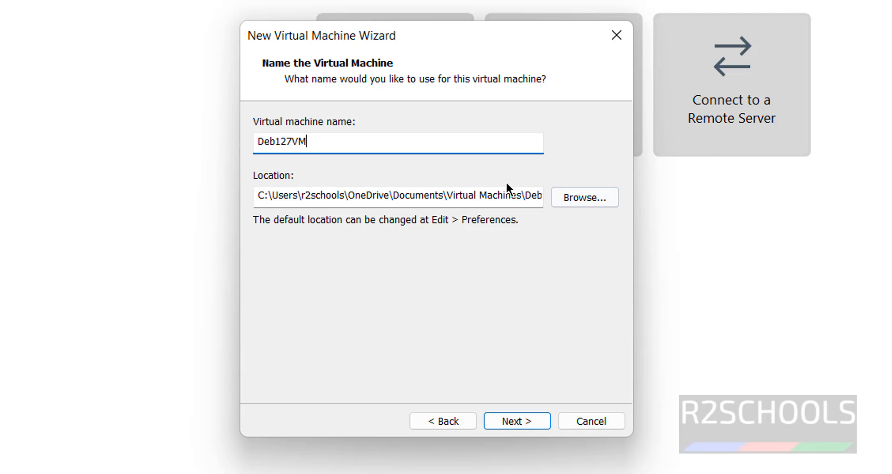
- Create a new Deb127VM folder so the location reads H:\VMS\Deb127VM
left_click(584, 197)
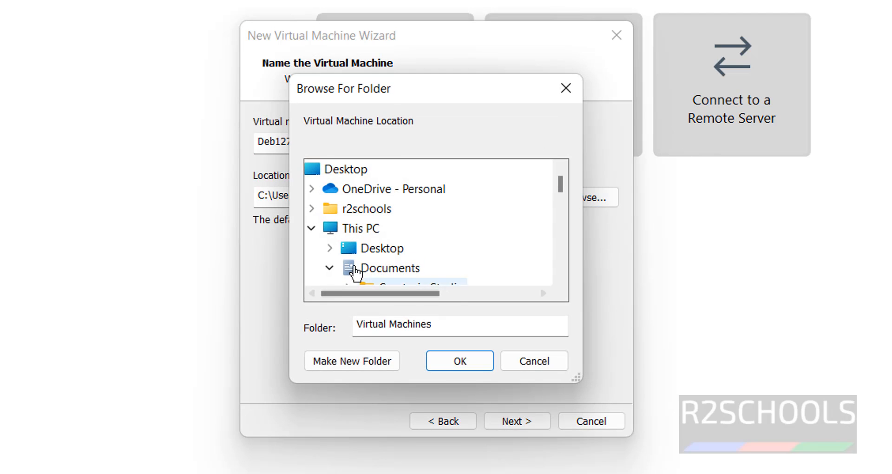
left_click(392, 268)
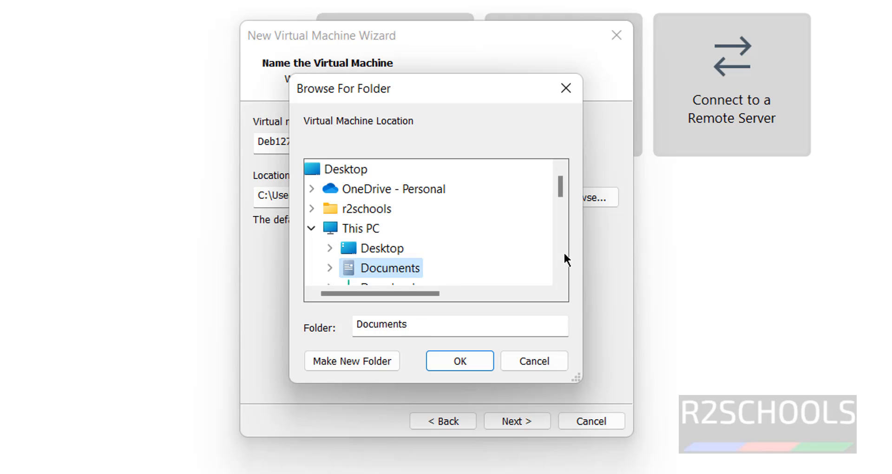
scroll("down", 3)
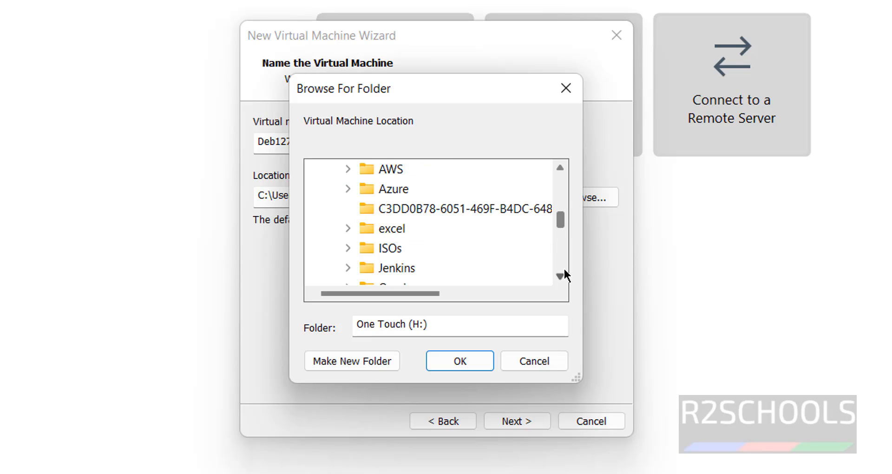
left_click(351, 360)
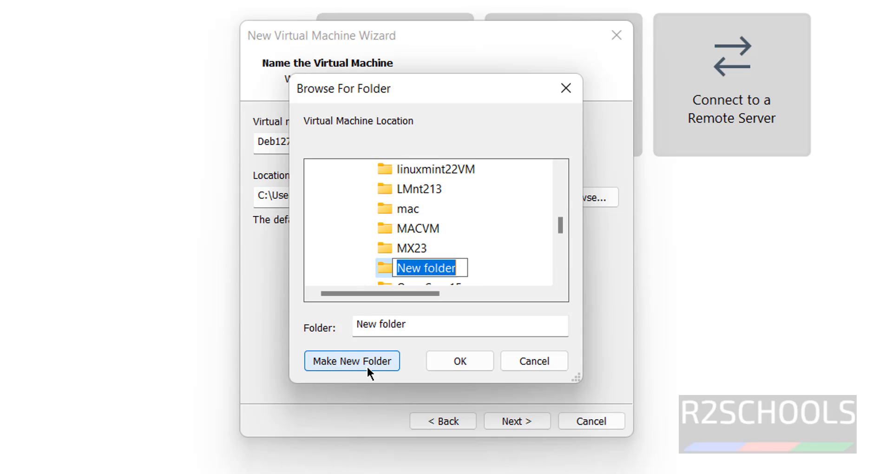
type("Deb")
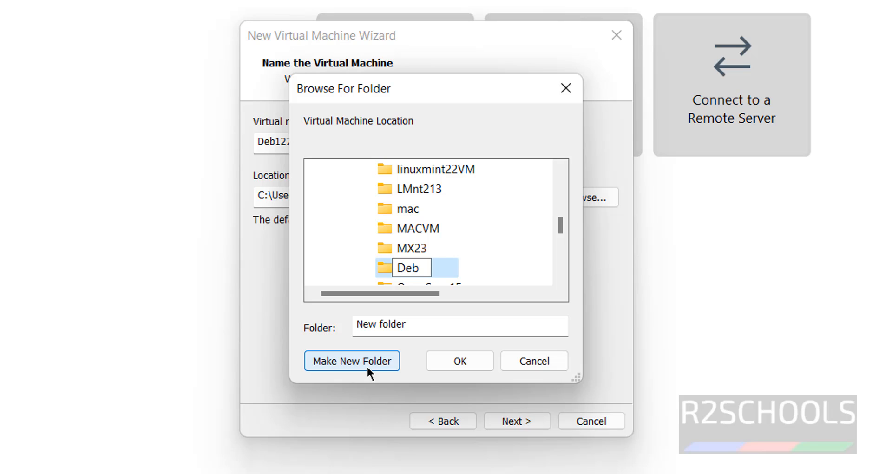
type("127VM")
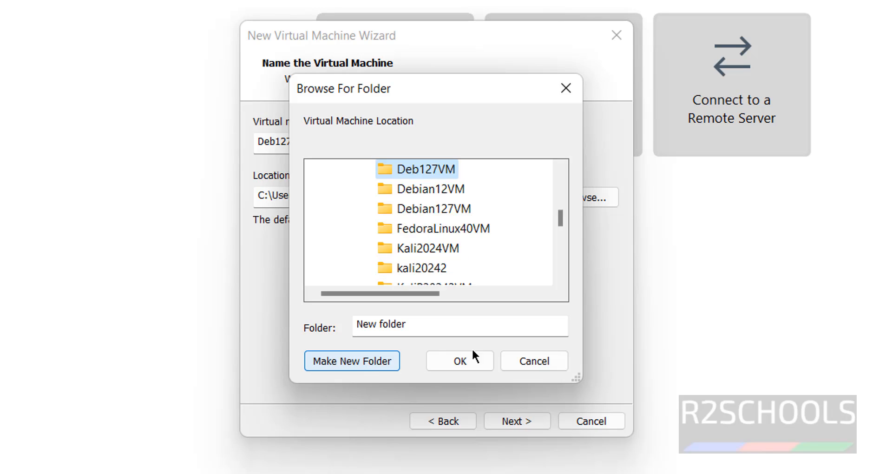
left_click(459, 361)
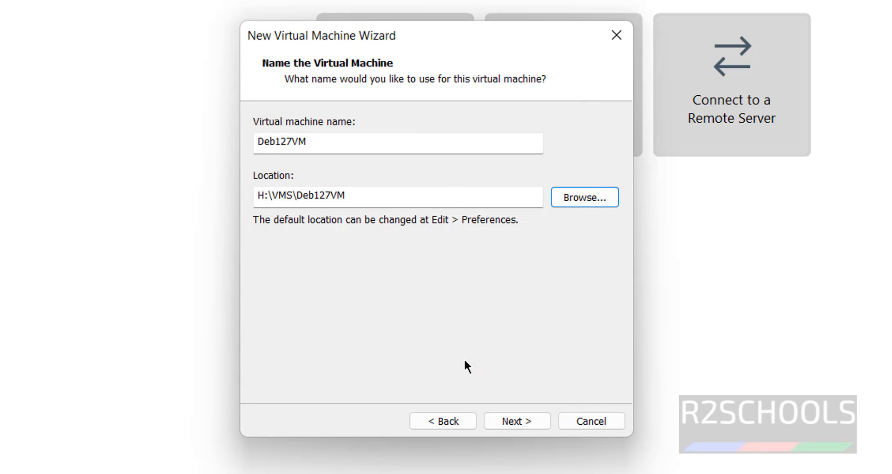
left_click(404, 196)
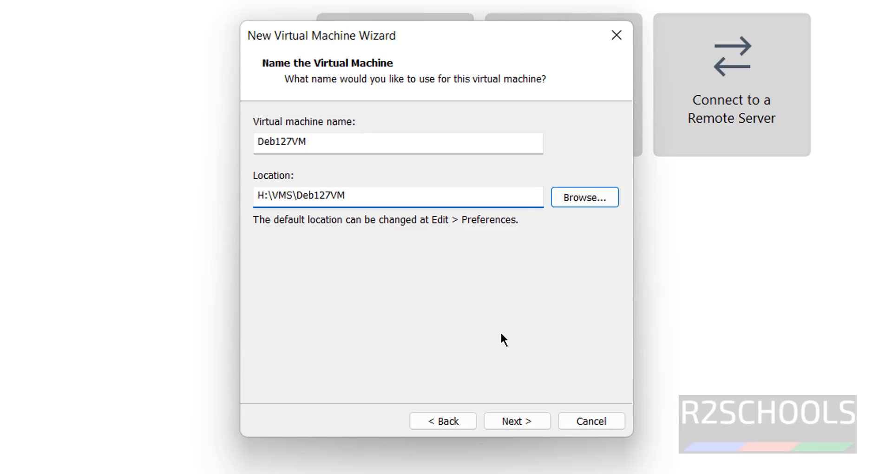
- Give the virtual disk a 50 GB maximum size, stored as a single file
left_click(516, 420)
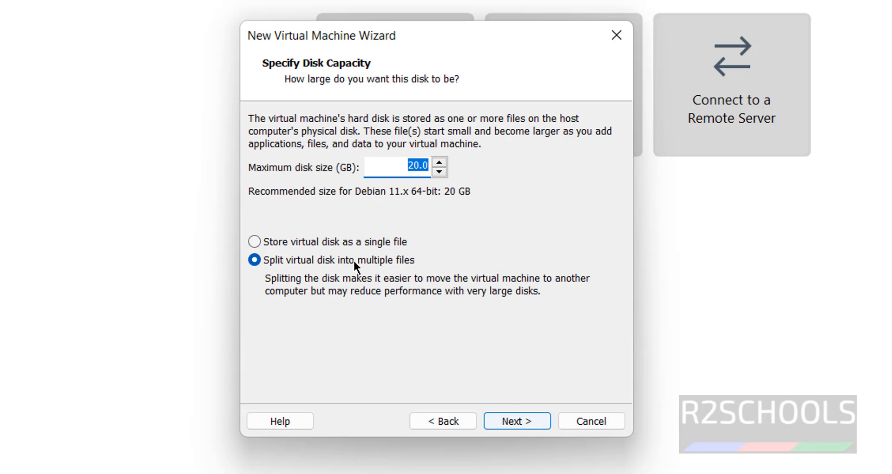
left_click(254, 241)
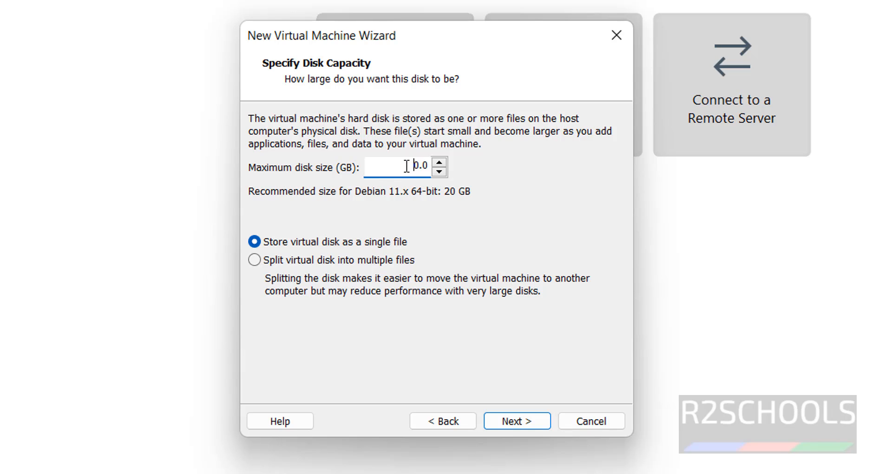
type("5")
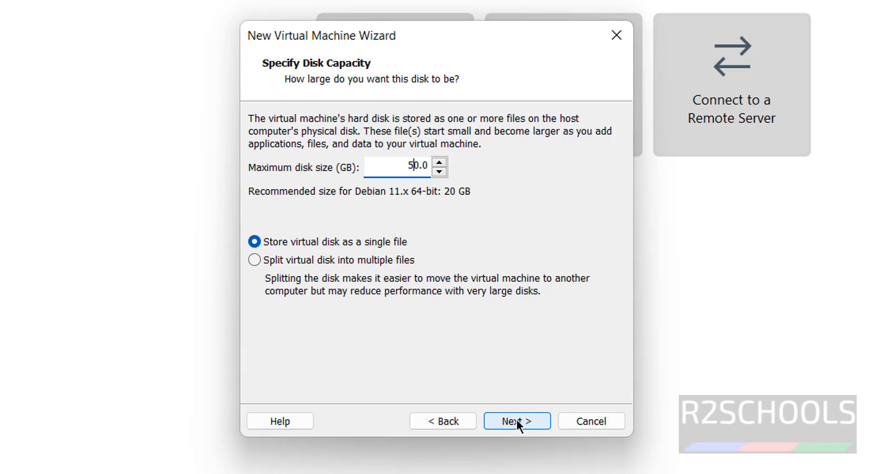
left_click(516, 421)
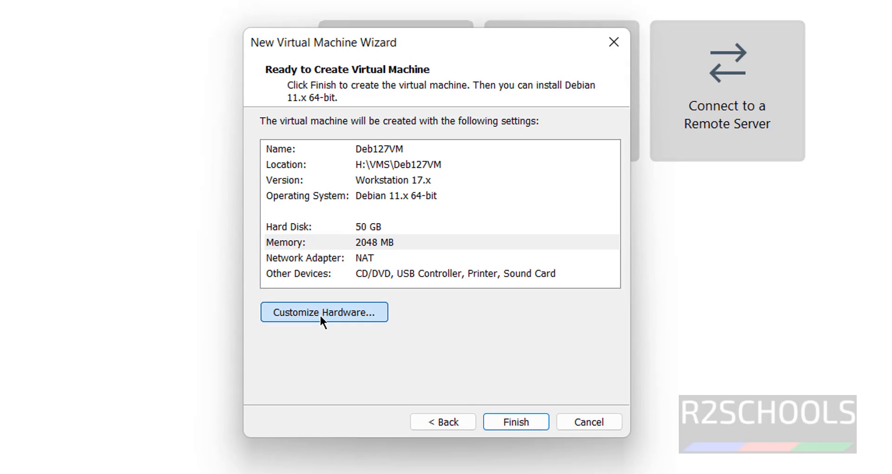
- Set memory to 4096 MB under Customize Hardware and finish creating Deb127VM
left_click(324, 312)
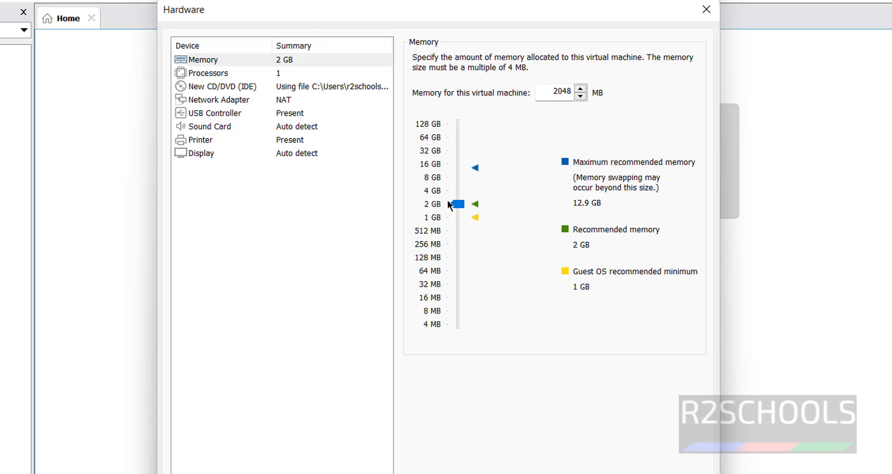
mouse_move(465, 186)
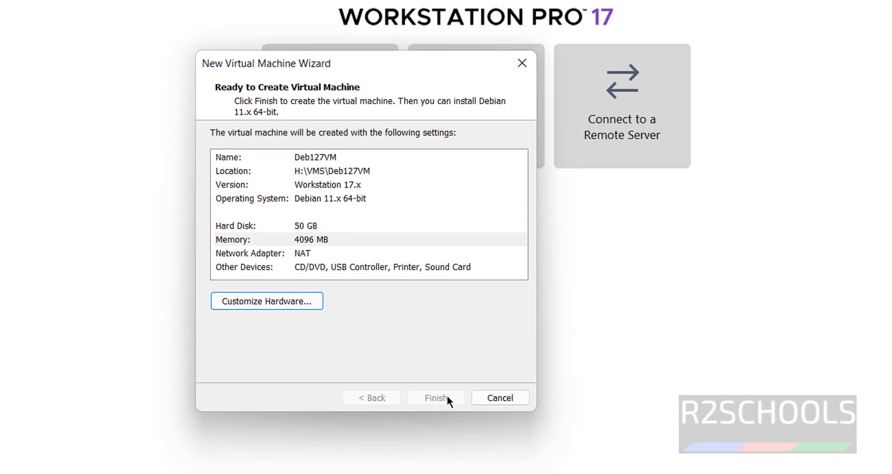
left_click(435, 398)
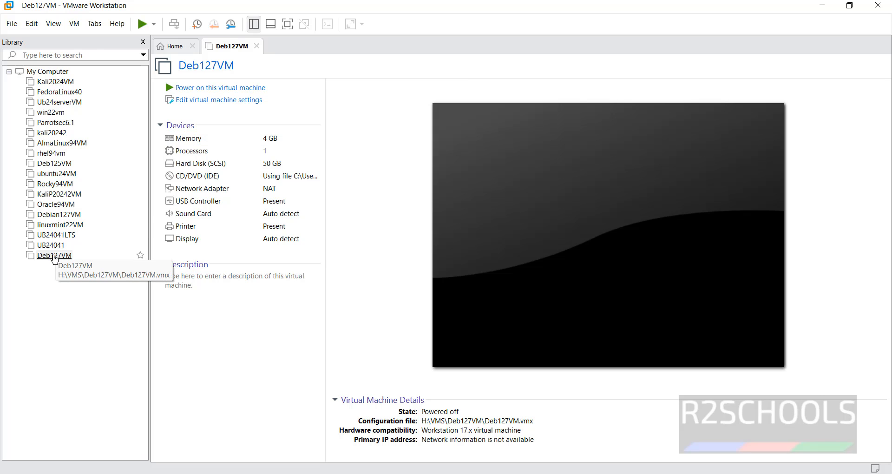
right_click(54, 255)
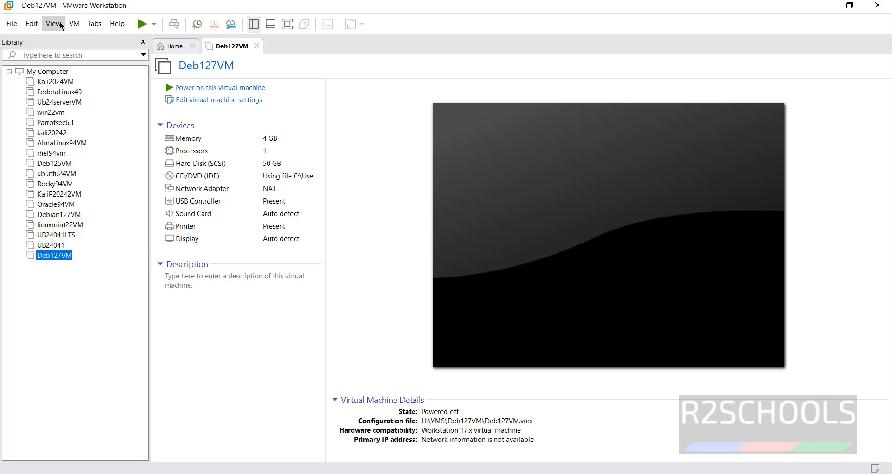
left_click(74, 23)
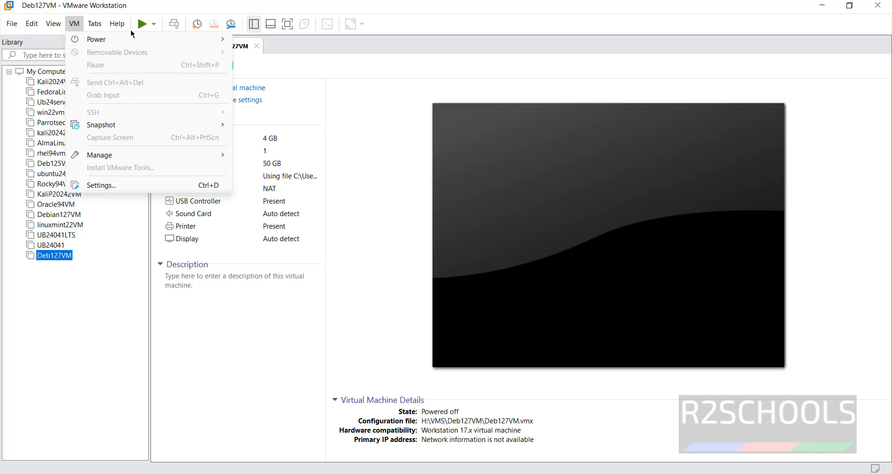
mouse_move(162, 319)
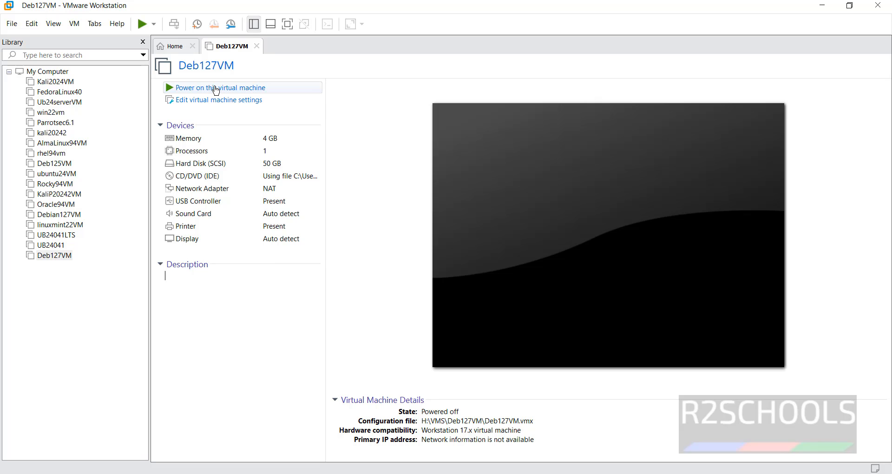
- Power on Deb127VM and stop the installer menu countdown with an arrow key
left_click(219, 87)
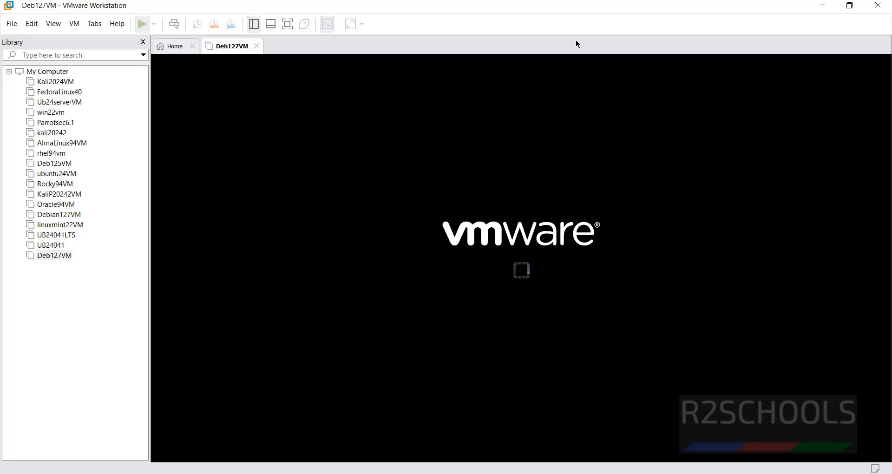
left_click(141, 24)
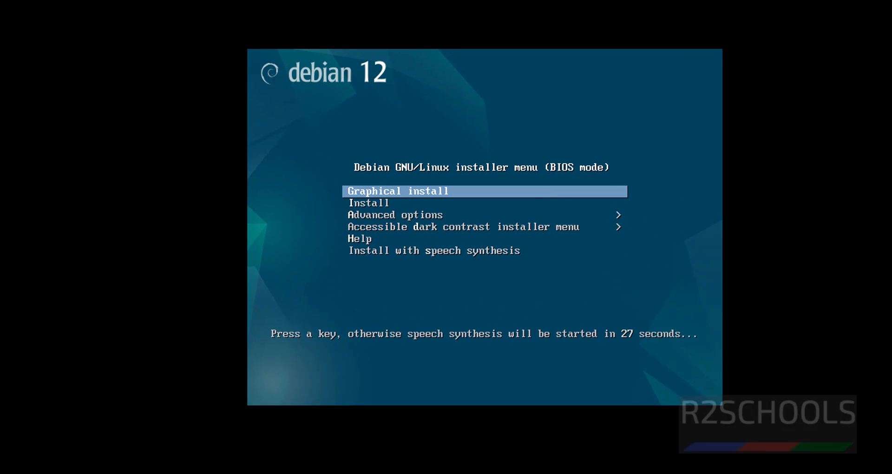
key("Up")
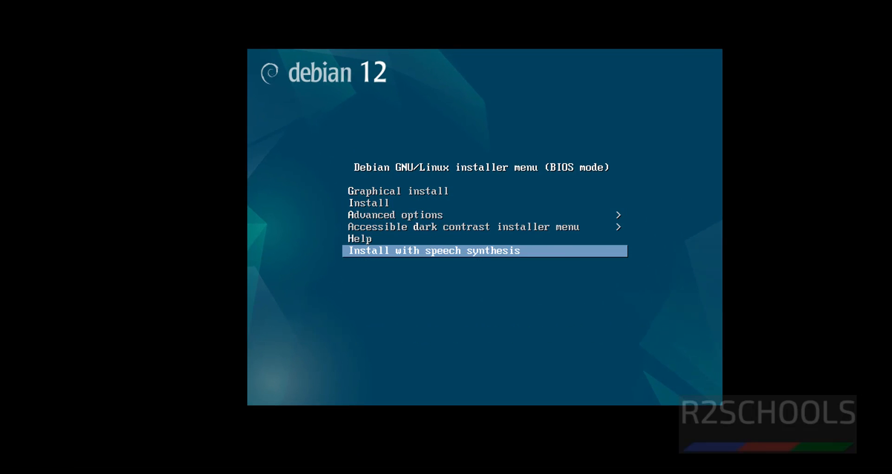
- Choose Graphical install and accept English, United States and the American English keymap
key("up")
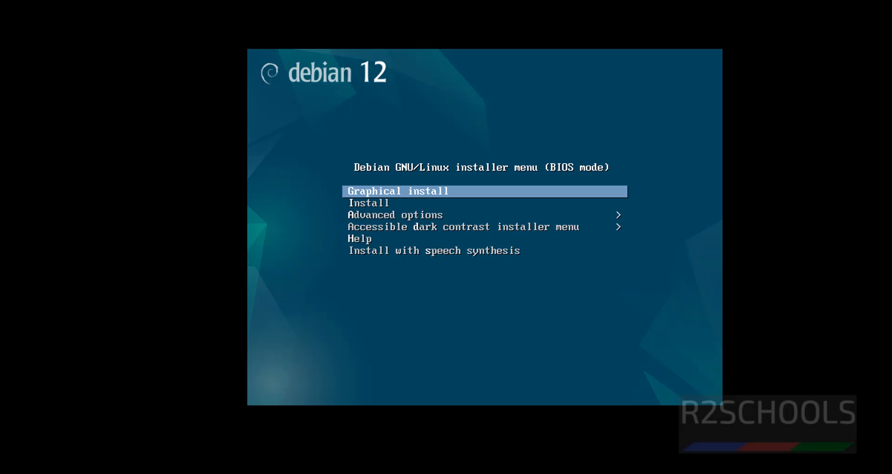
left_click(397, 191)
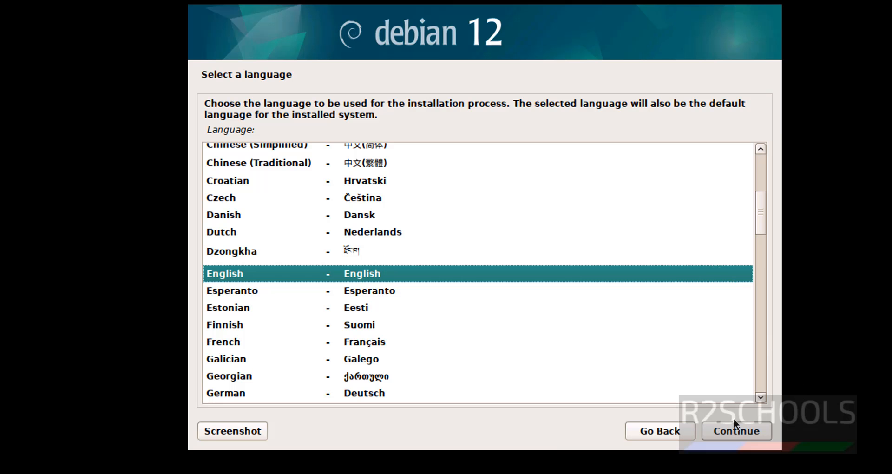
left_click(735, 431)
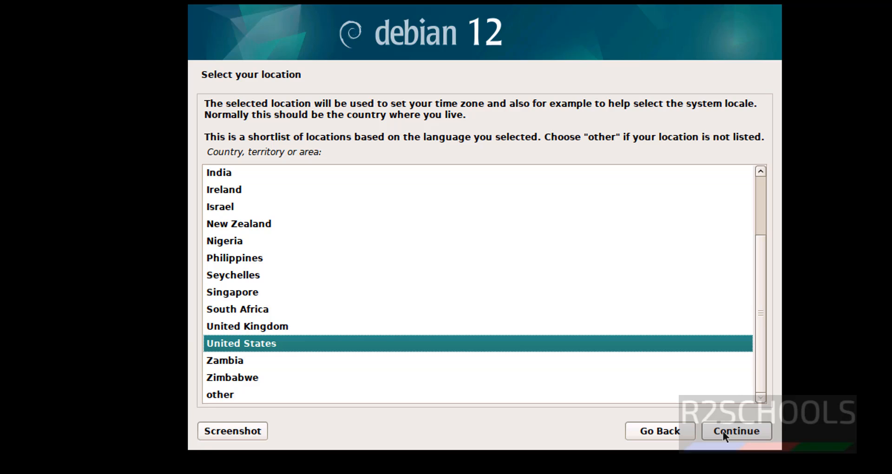
left_click(736, 431)
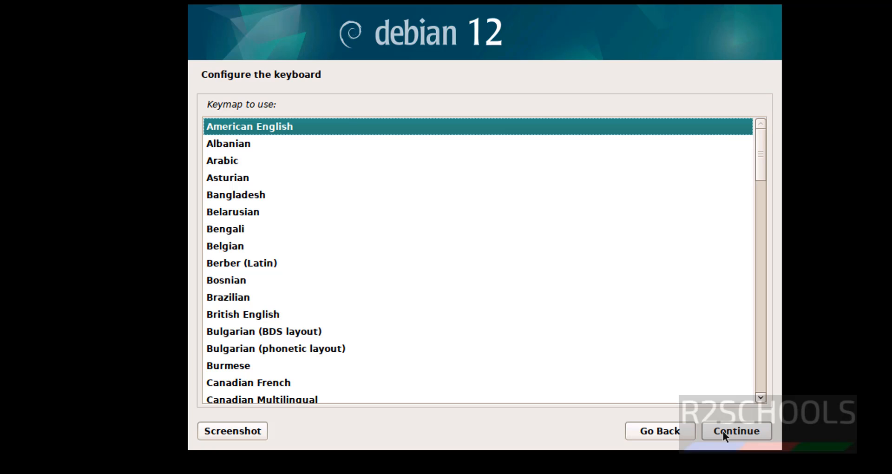
left_click(735, 431)
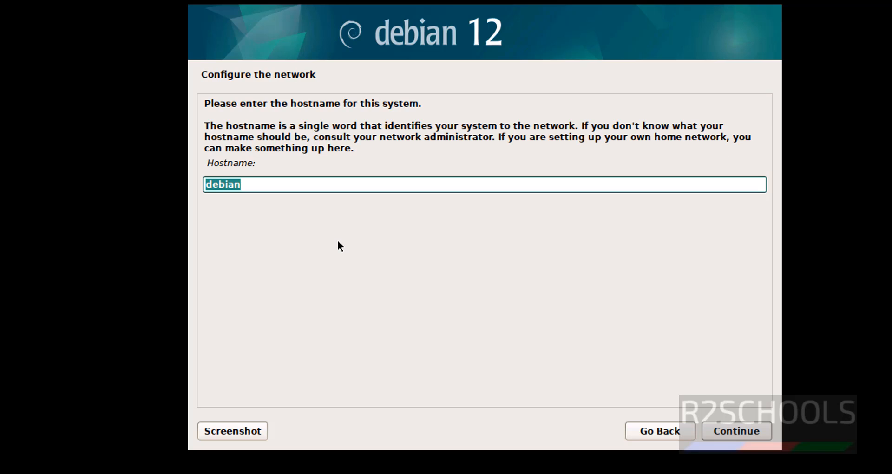
mouse_move(311, 216)
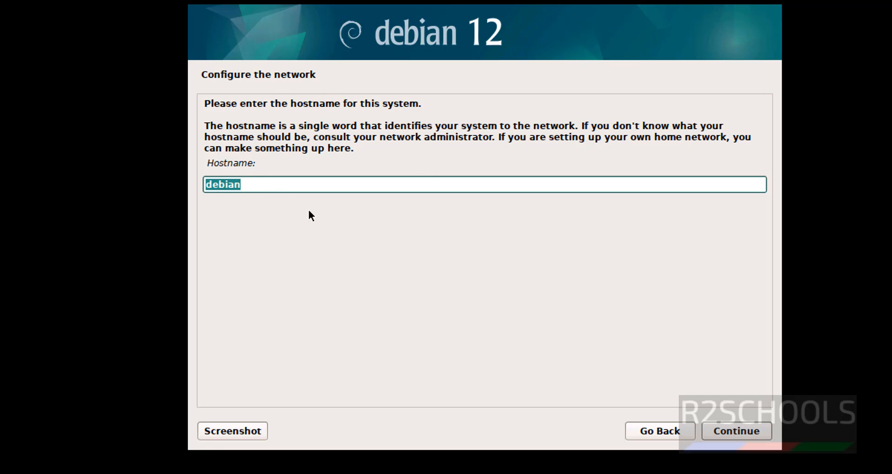
- Enter hostname deb127vm and continue with a blank domain name
left_click(270, 184)
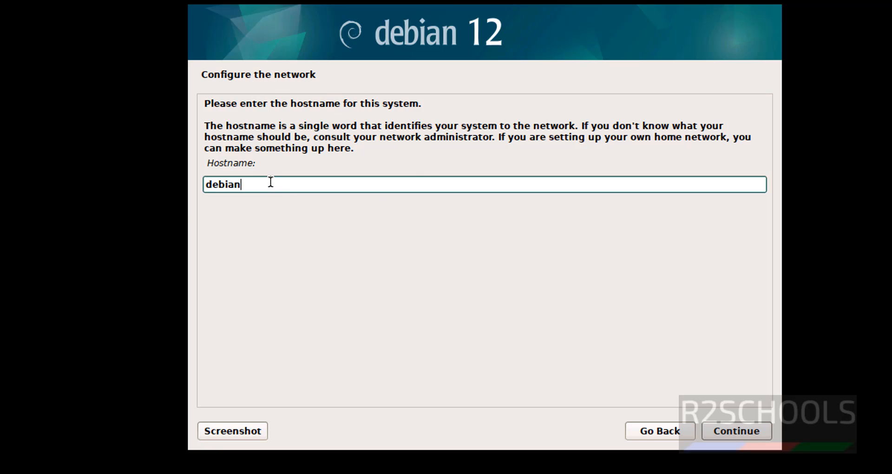
type("deb127v")
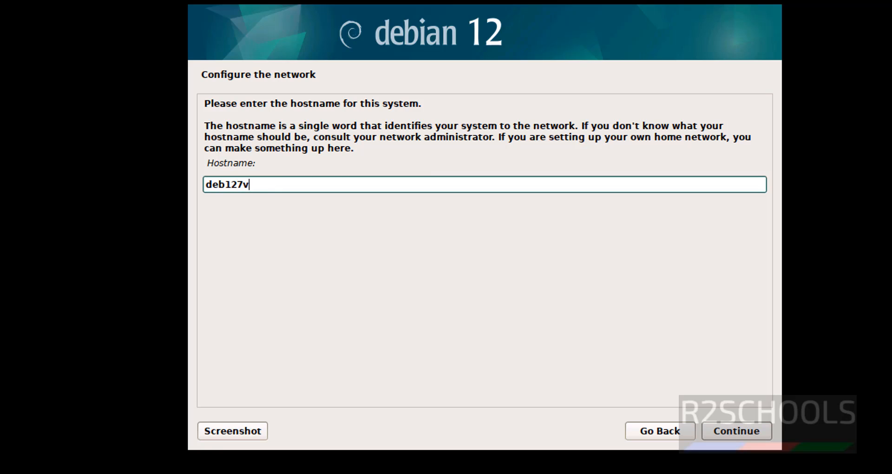
type("m")
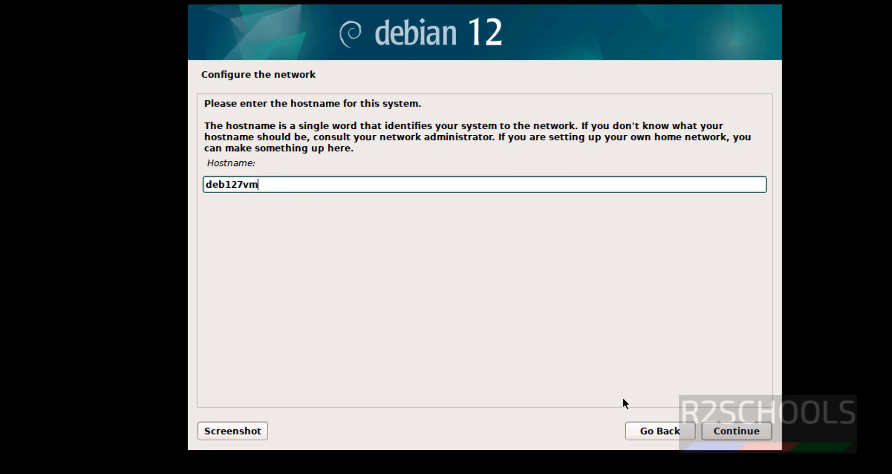
left_click(736, 430)
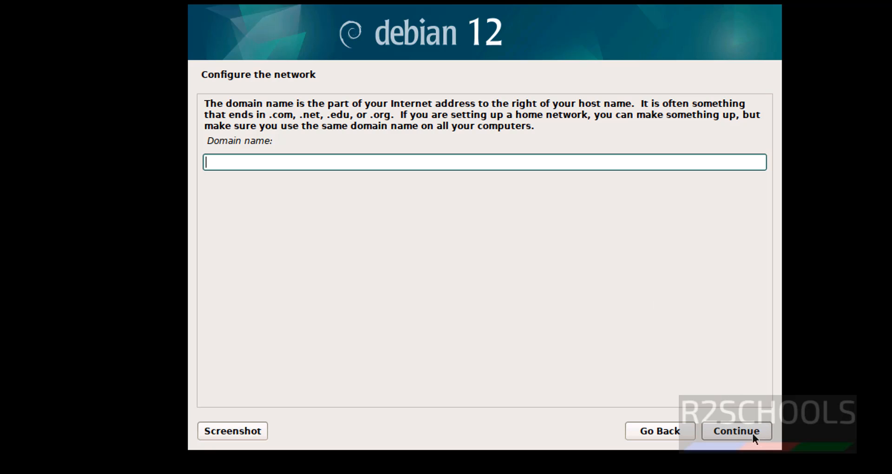
left_click(735, 431)
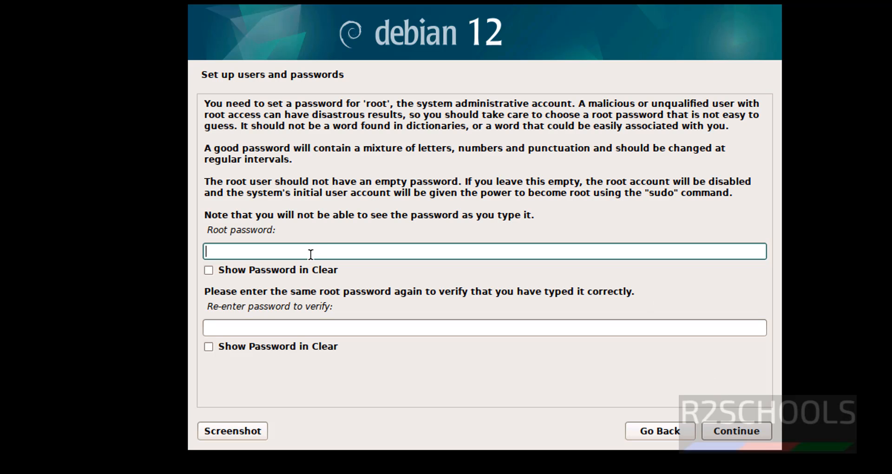
mouse_move(228, 229)
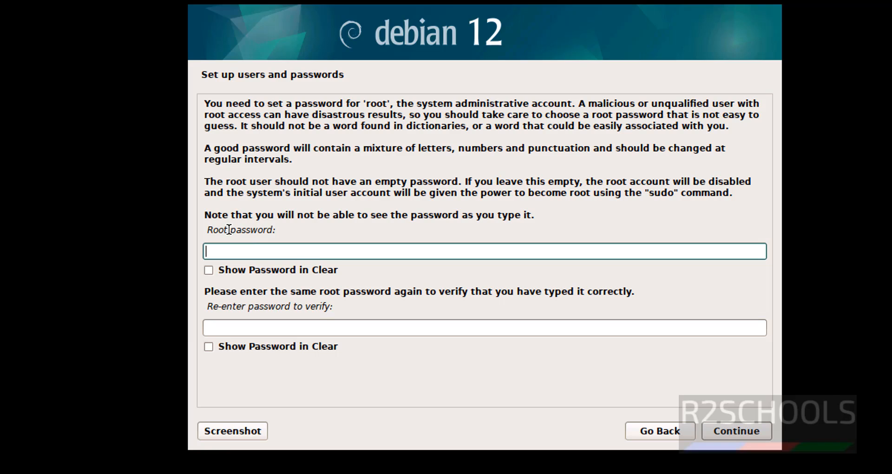
mouse_move(239, 251)
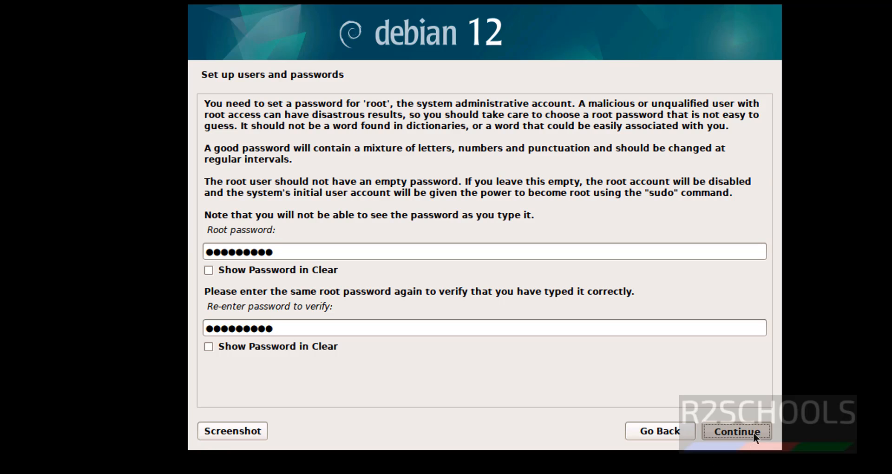
- Confirm the root password, enter full name r2schools, and accept r2schools as the username
left_click(735, 431)
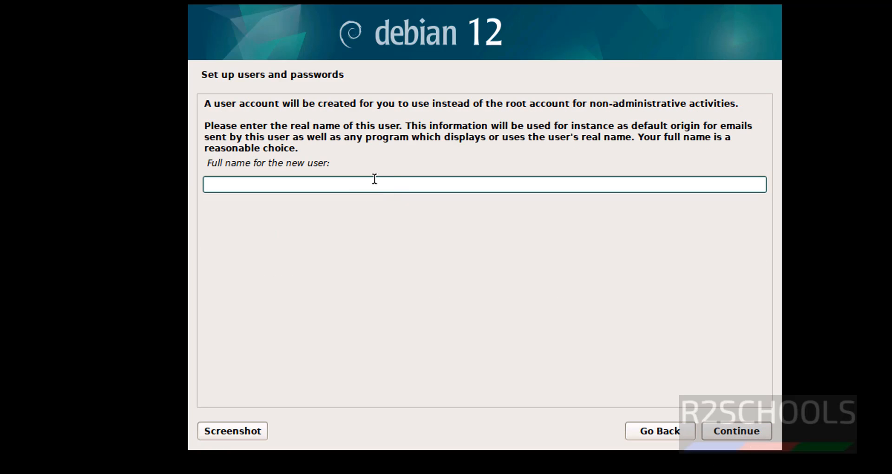
type("r")
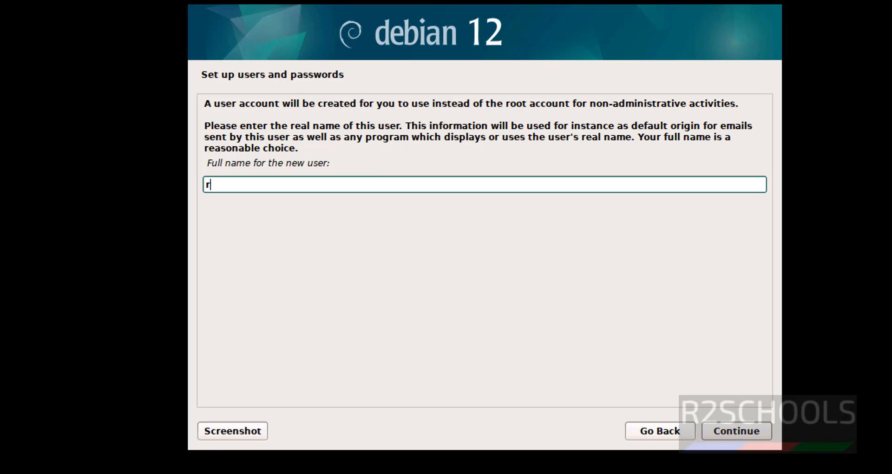
type("2schools")
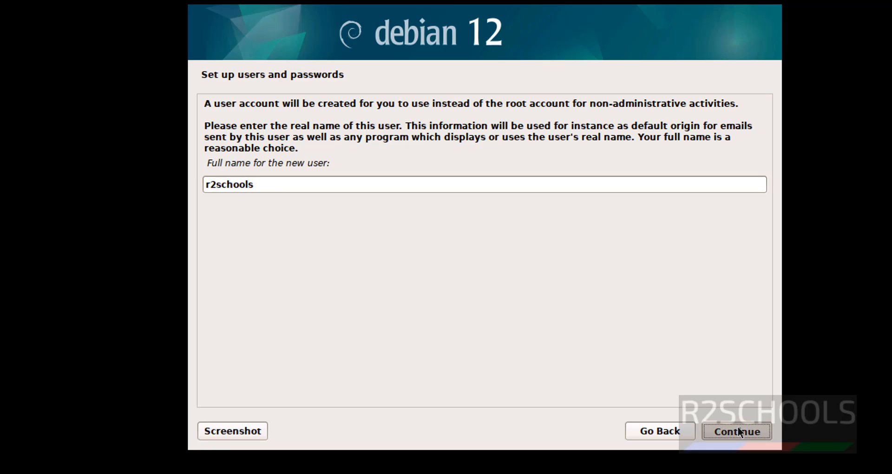
left_click(735, 431)
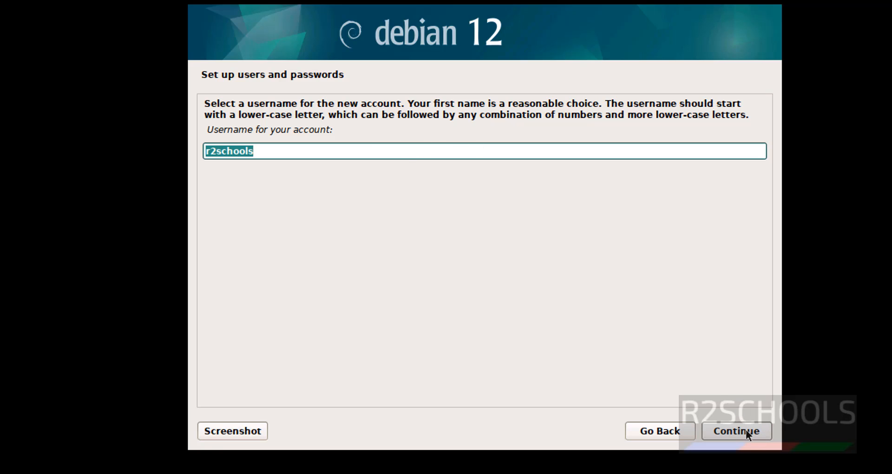
left_click(735, 430)
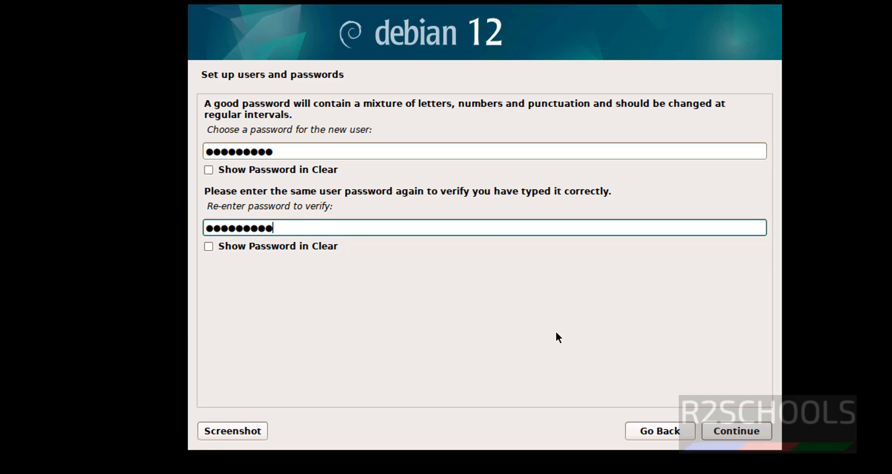
- Confirm the user password, keep the Eastern time zone, and choose guided entire-disk partitioning
left_click(735, 430)
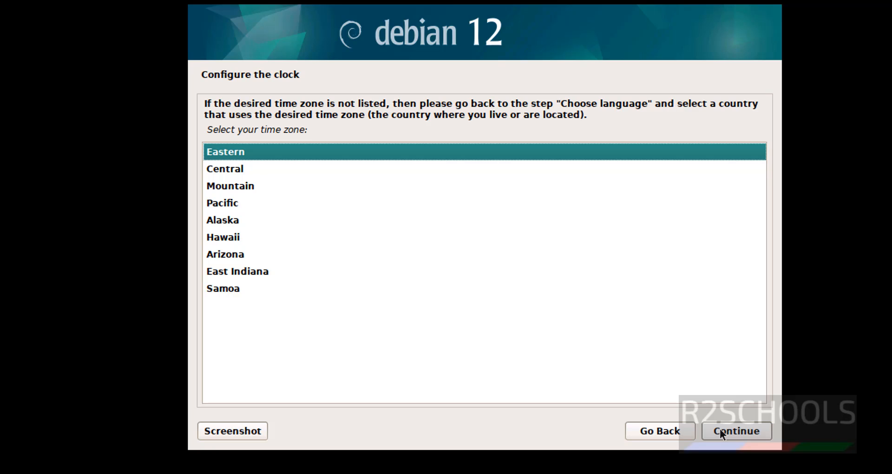
mouse_move(349, 161)
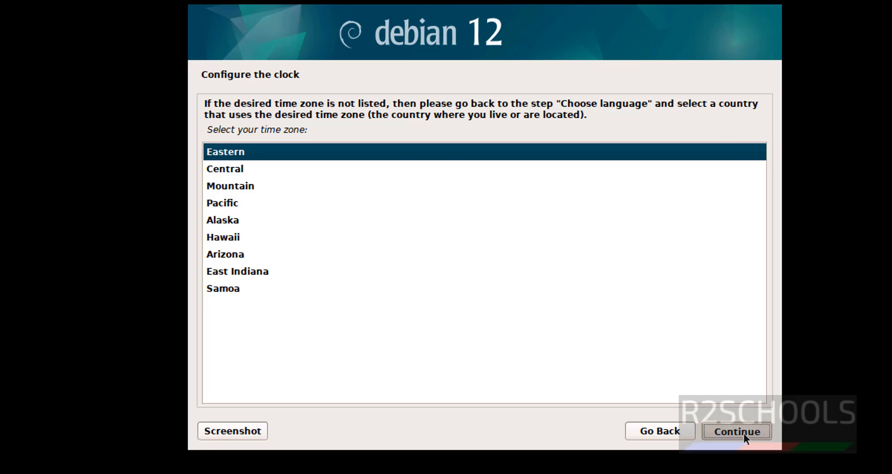
left_click(736, 430)
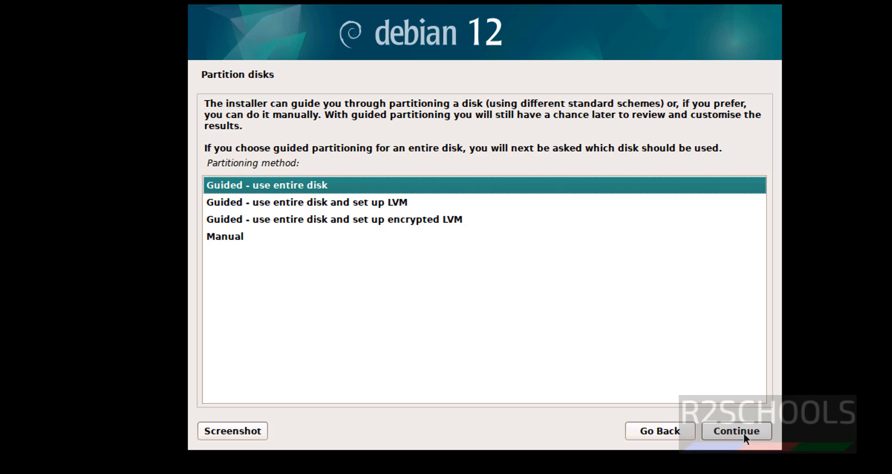
mouse_move(435, 270)
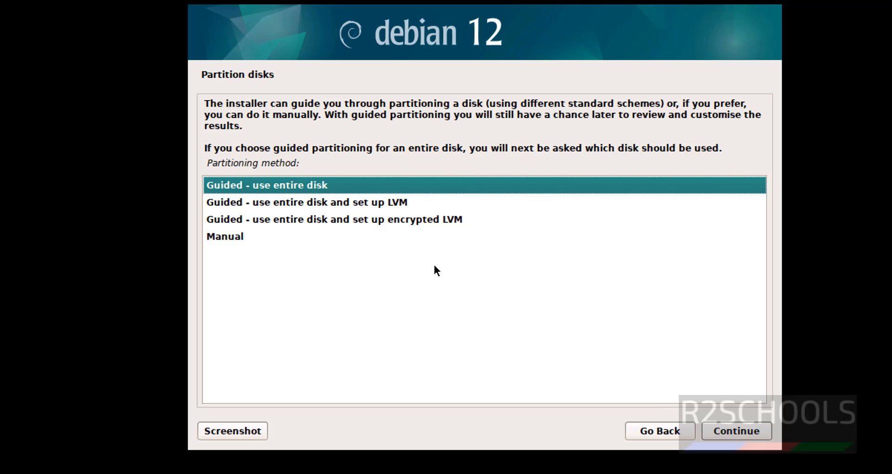
left_click(736, 431)
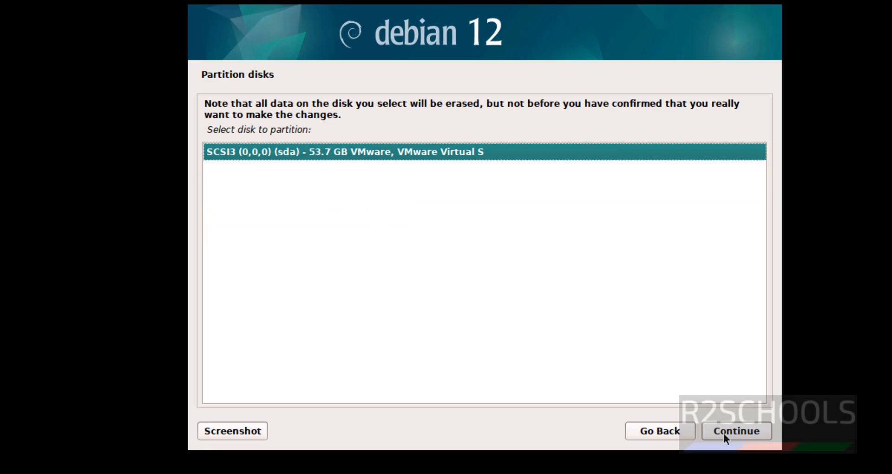
- Partition the 53.7 GB disk with all files in one partition and write the changes
left_click(736, 431)
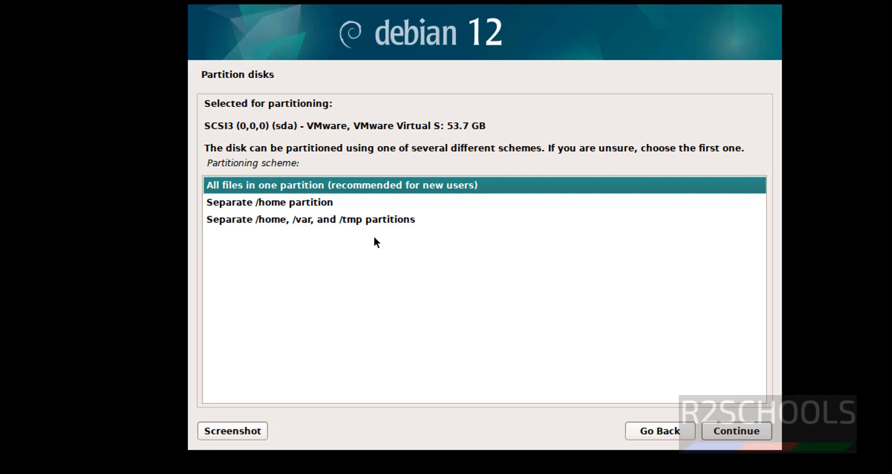
left_click(735, 431)
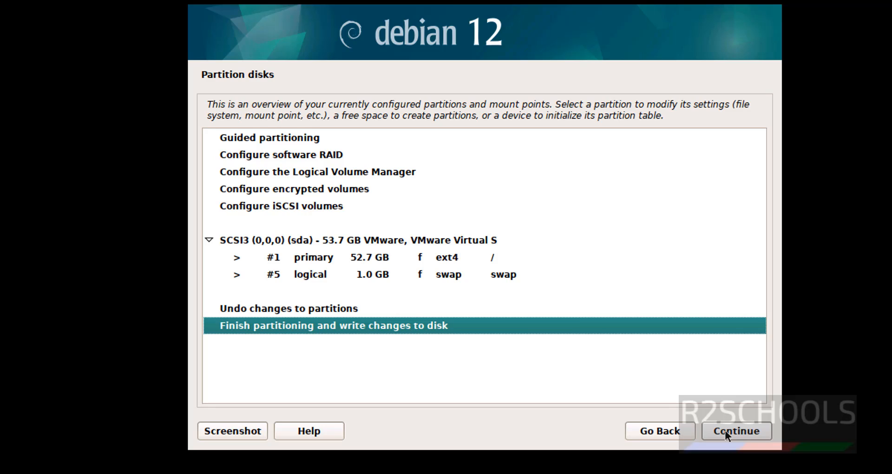
left_click(736, 431)
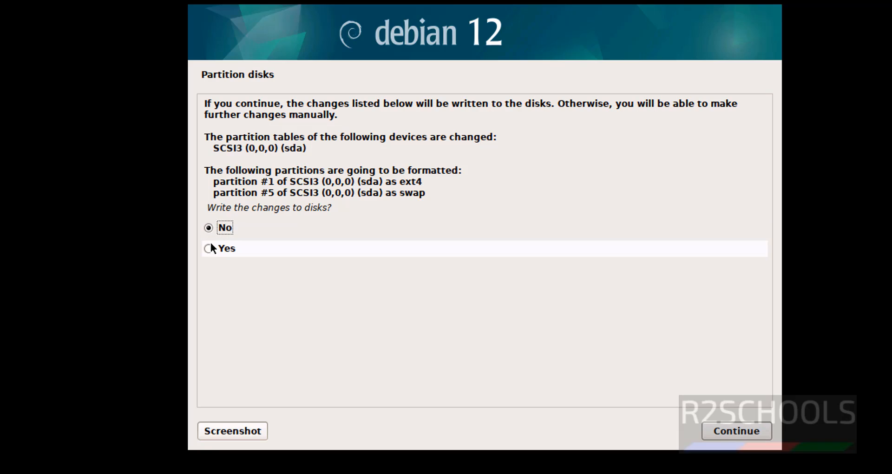
left_click(209, 248)
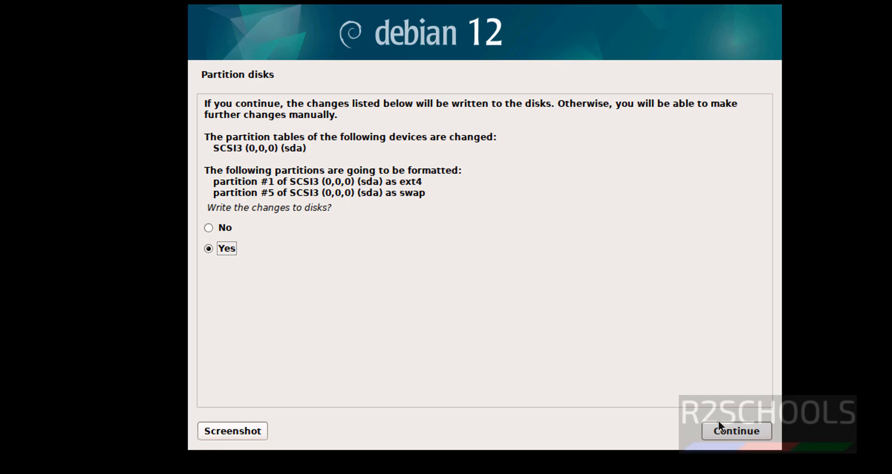
left_click(736, 430)
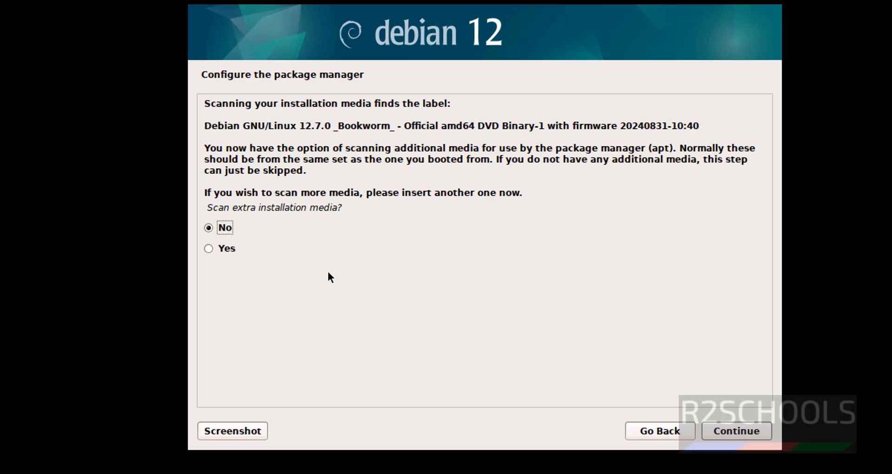
mouse_move(699, 405)
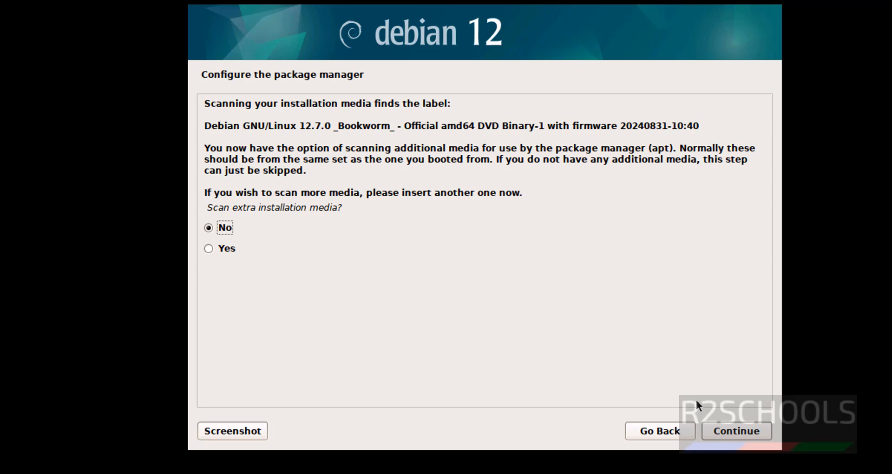
- Skip extra installation media, decline a network mirror, and decline the package usage survey
left_click(736, 430)
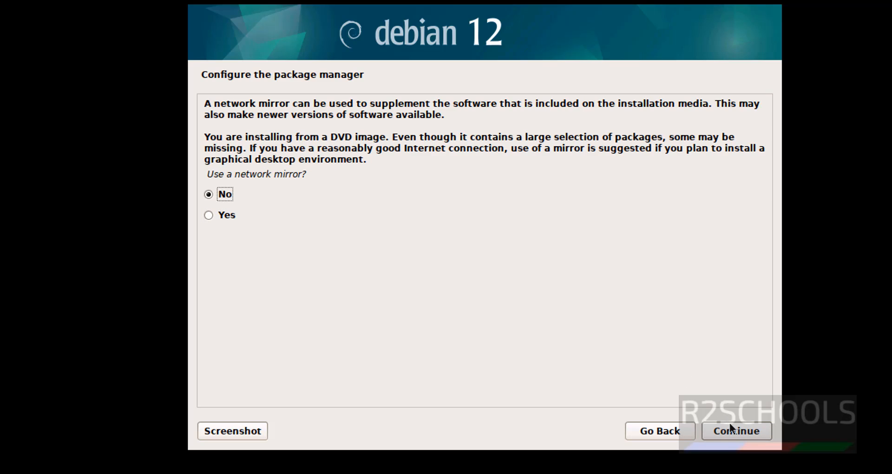
left_click(735, 430)
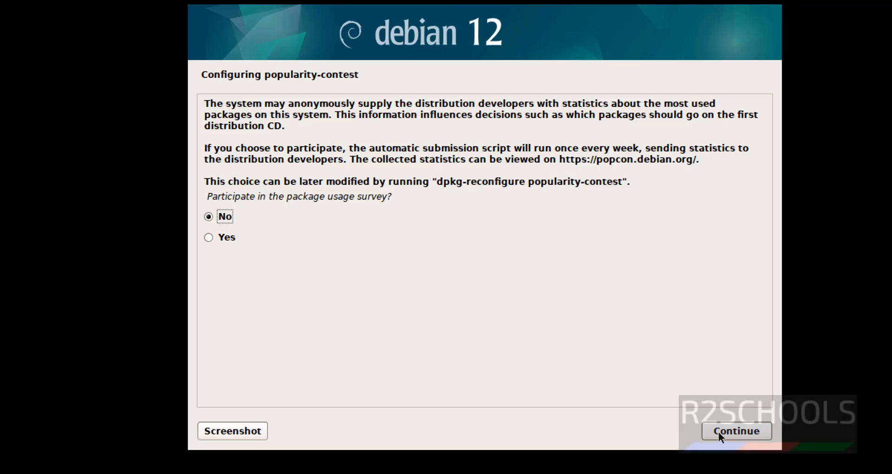
left_click(736, 431)
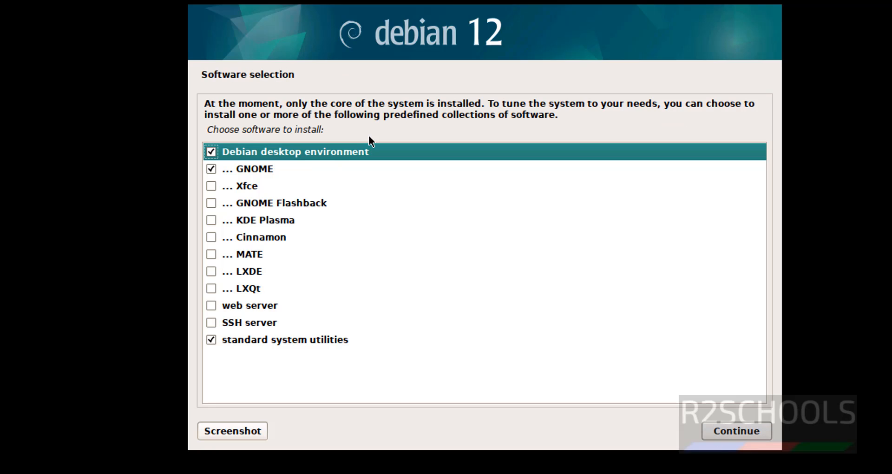
mouse_move(273, 174)
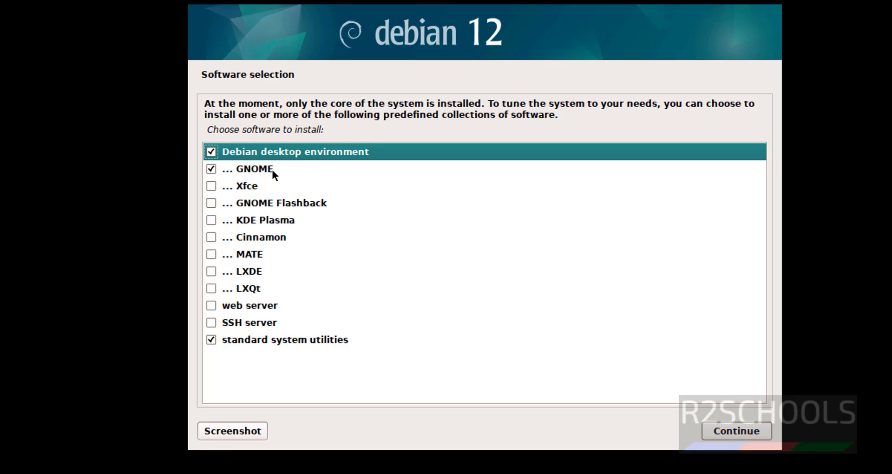
mouse_move(284, 335)
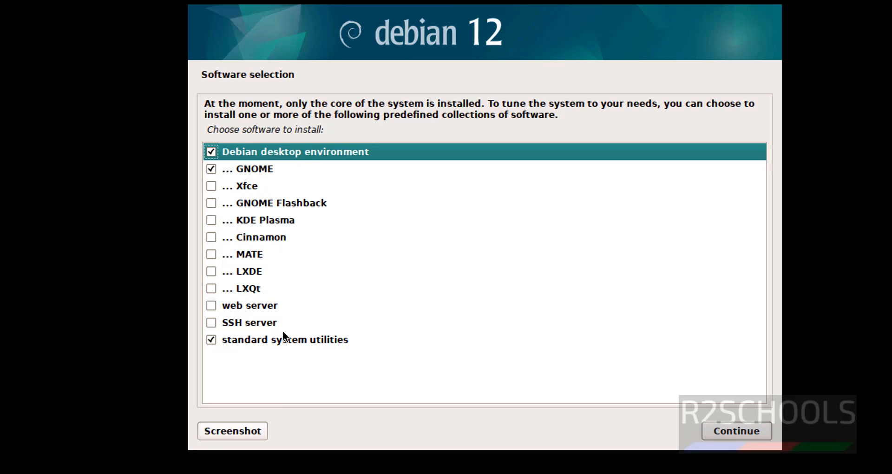
mouse_move(260, 302)
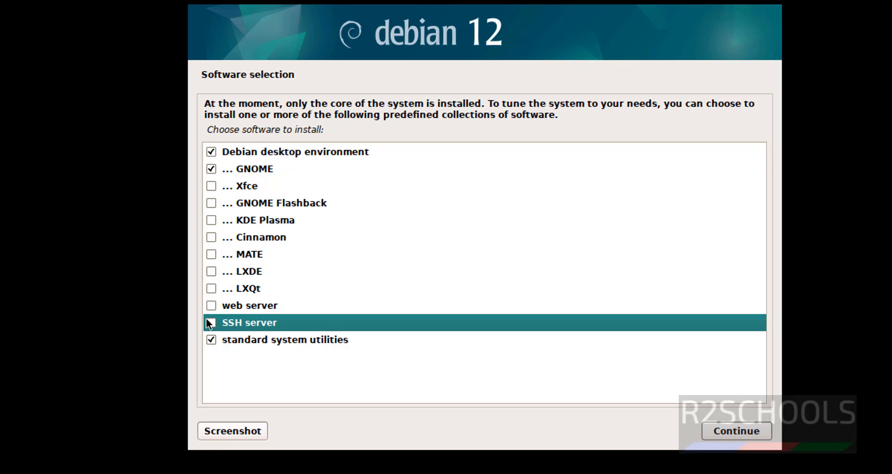
- Add SSH server, web server and KDE Plasma to GNOME and standard utilities, and continue
left_click(211, 322)
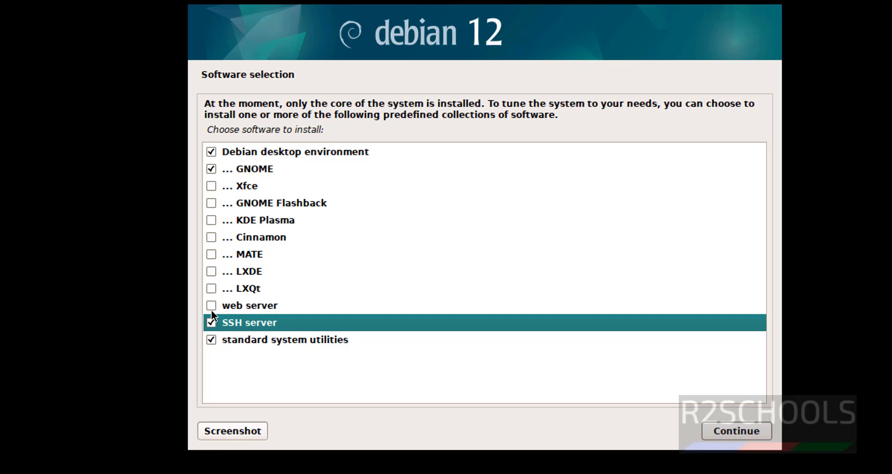
left_click(211, 305)
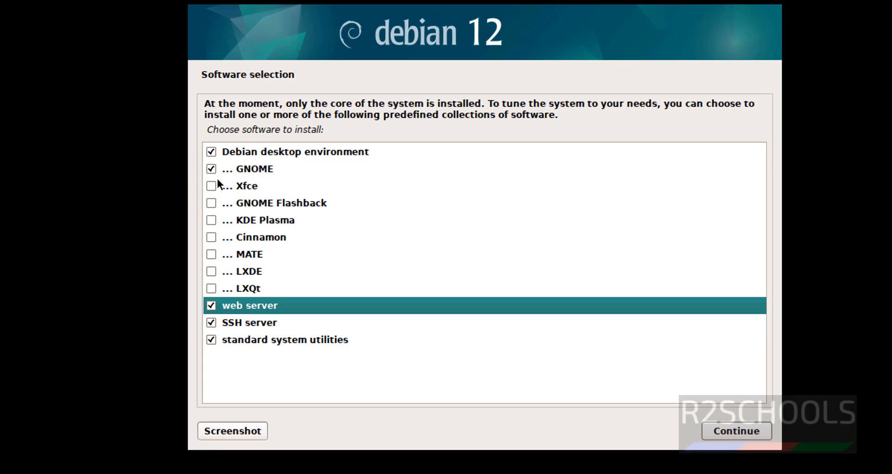
mouse_move(213, 229)
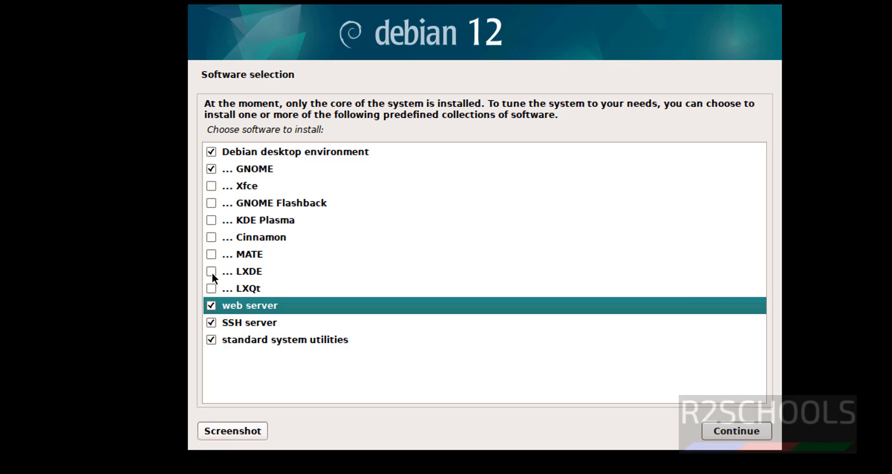
mouse_move(215, 292)
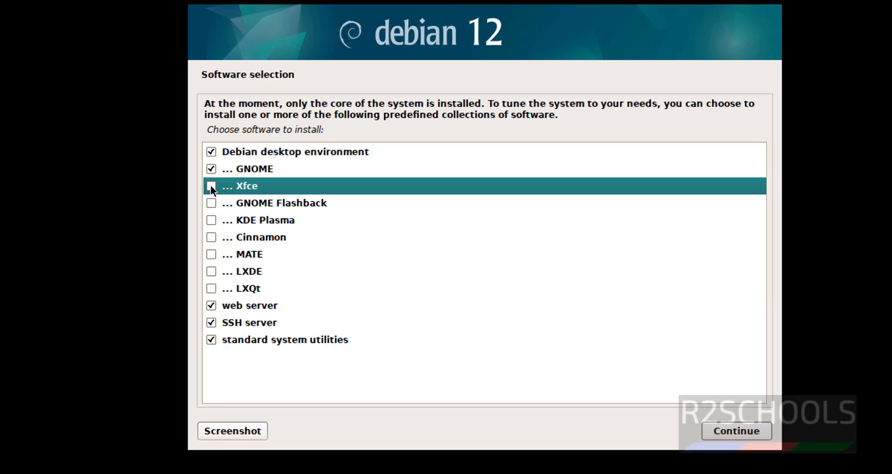
left_click(211, 221)
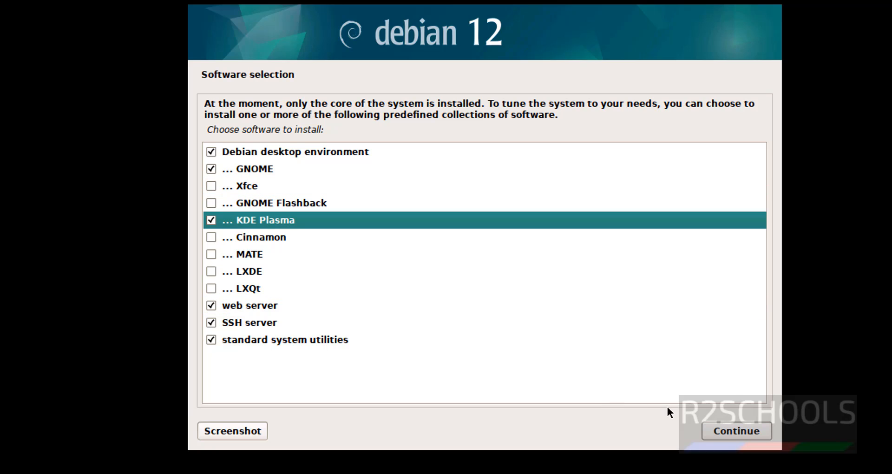
left_click(735, 430)
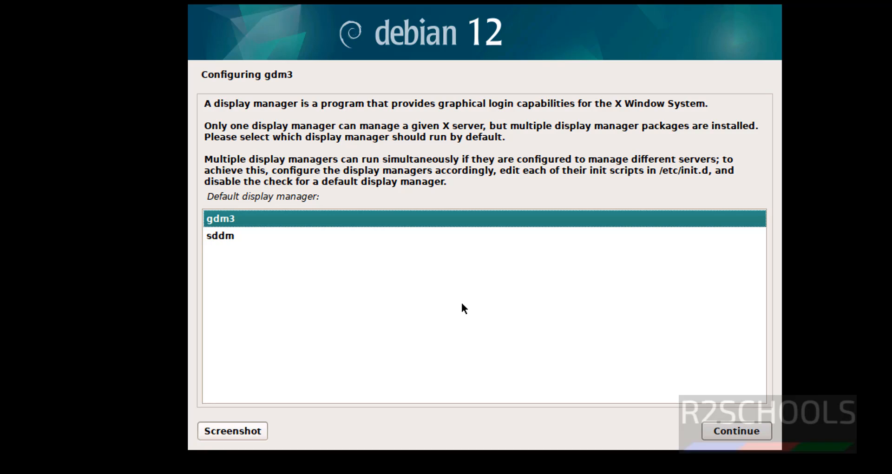
mouse_move(434, 298)
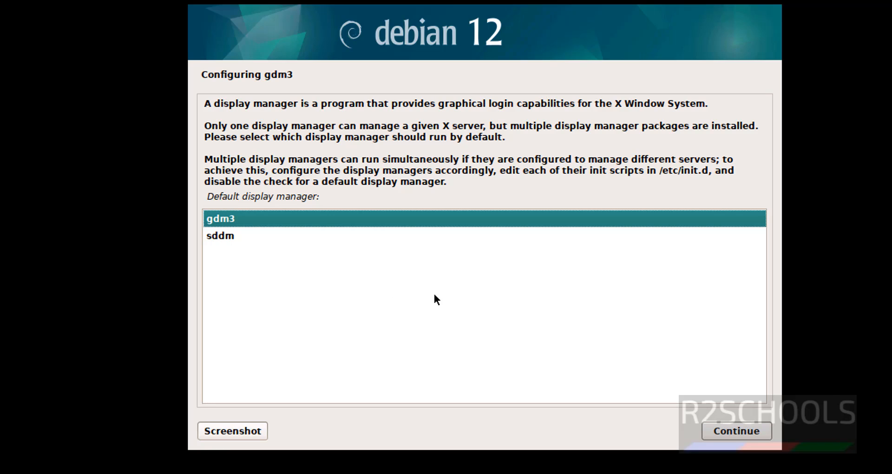
mouse_move(240, 245)
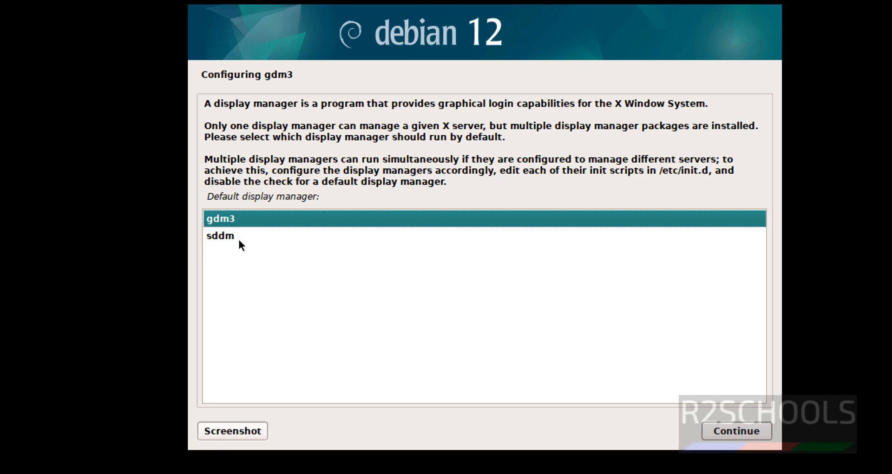
mouse_move(754, 467)
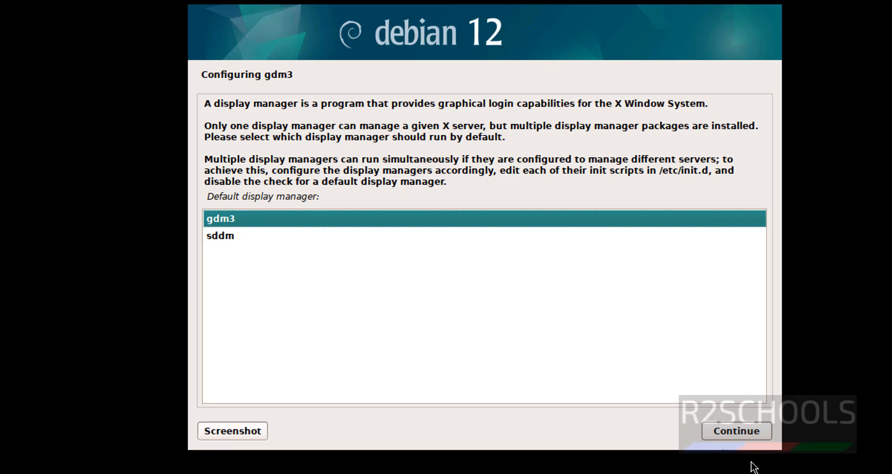
- Keep gdm3 as the display manager and install the GRUB boot loader to /dev/sda
left_click(735, 431)
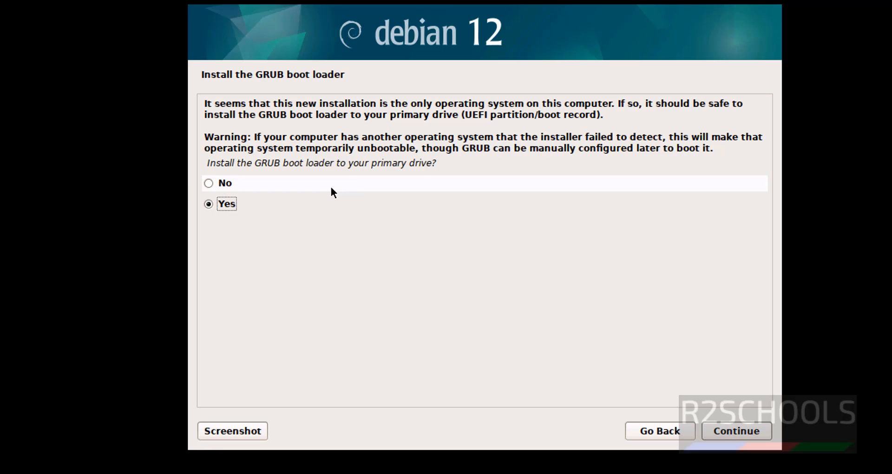
left_click(736, 431)
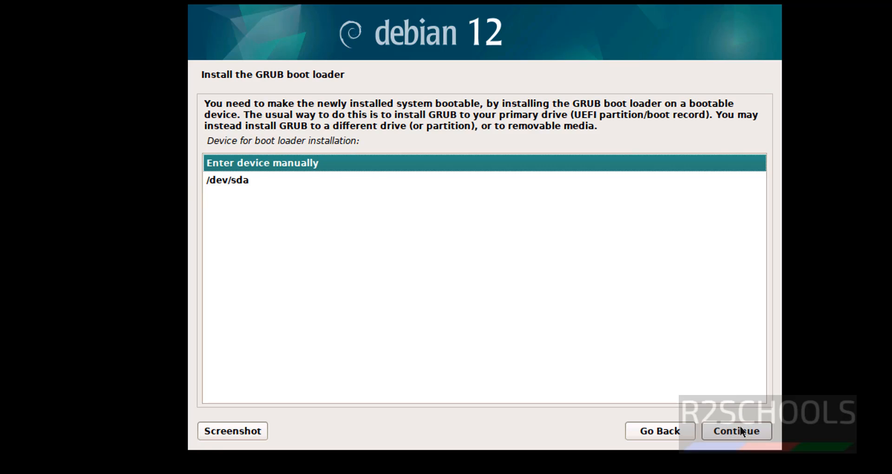
left_click(228, 179)
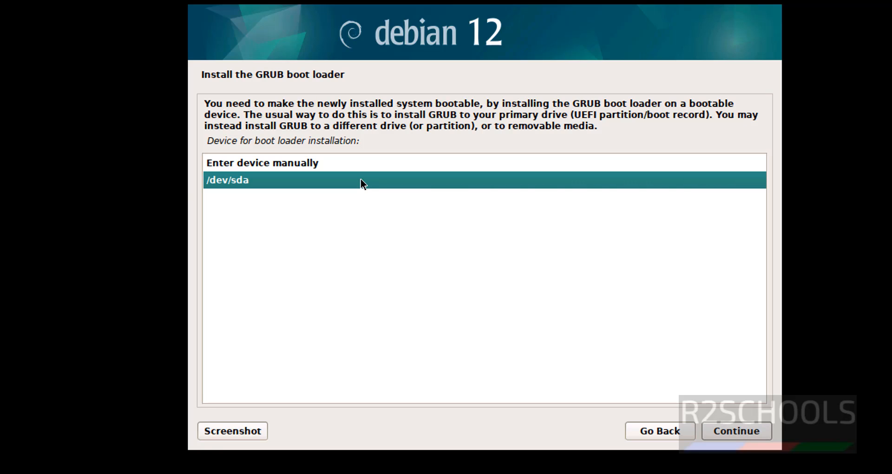
left_click(735, 430)
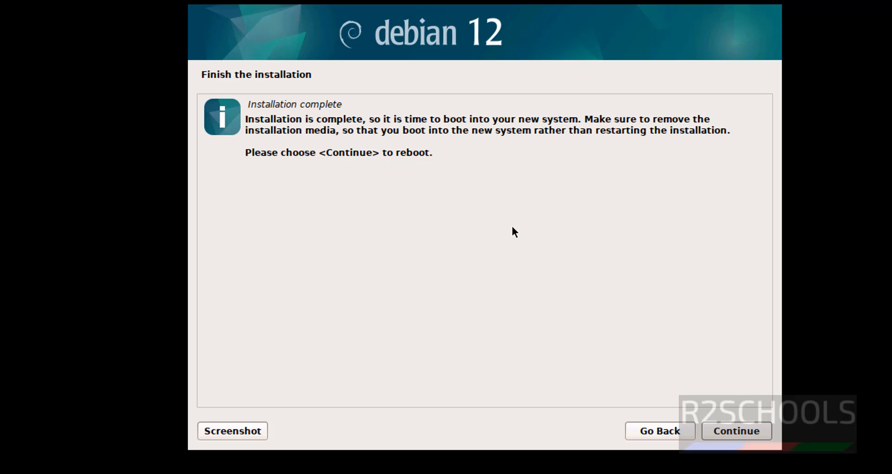
mouse_move(476, 165)
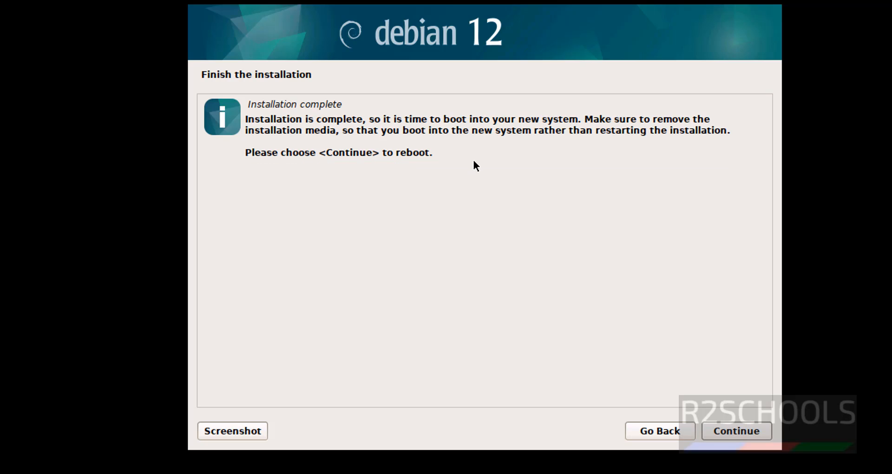
mouse_move(550, 134)
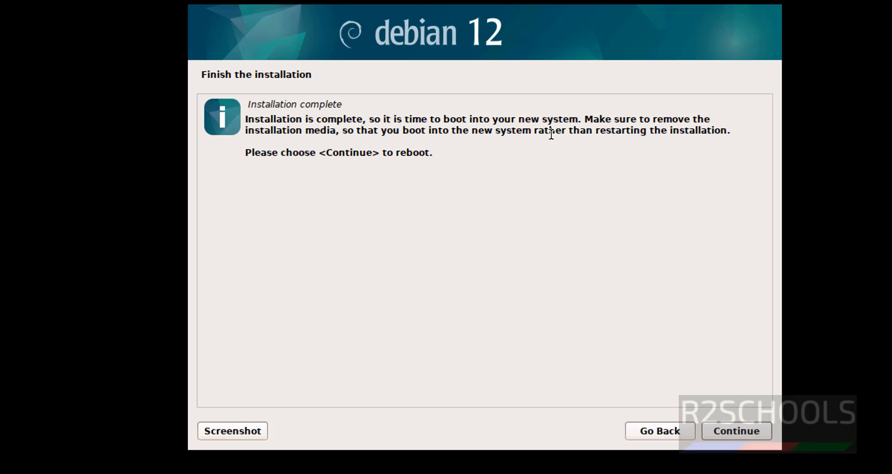
mouse_move(674, 132)
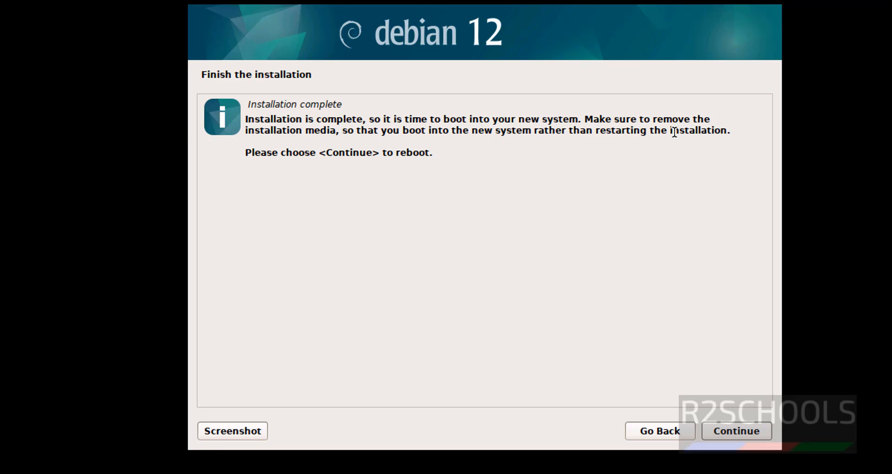
mouse_move(457, 183)
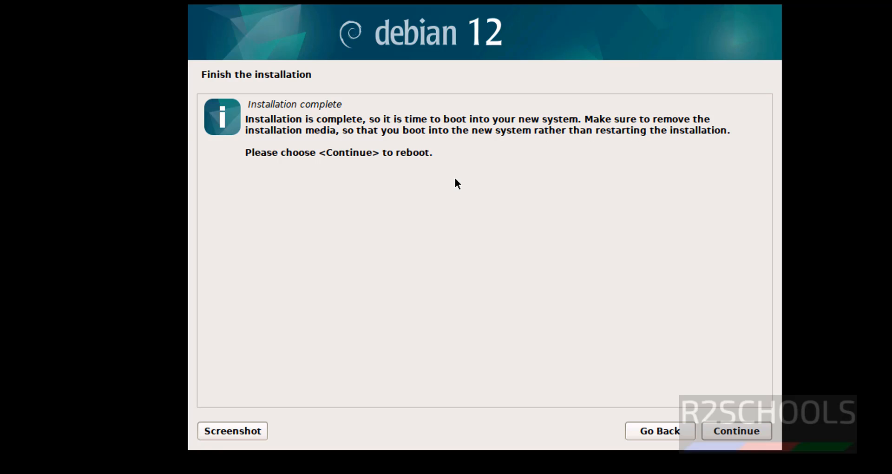
mouse_move(571, 143)
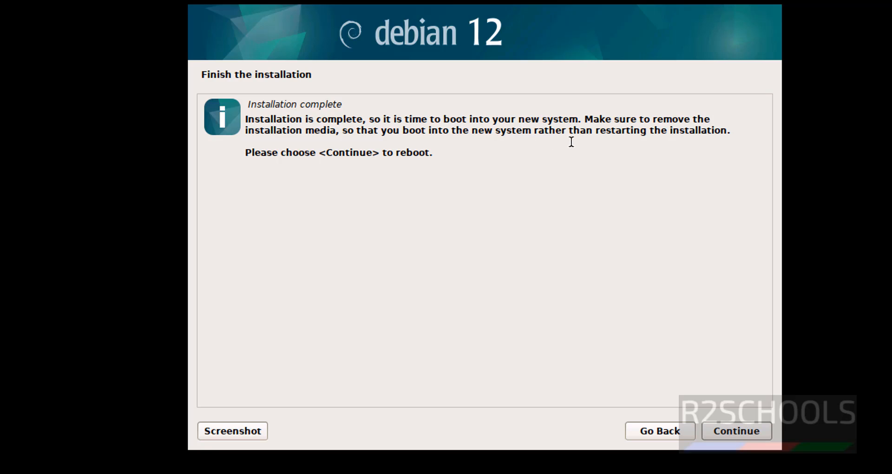
mouse_move(270, 164)
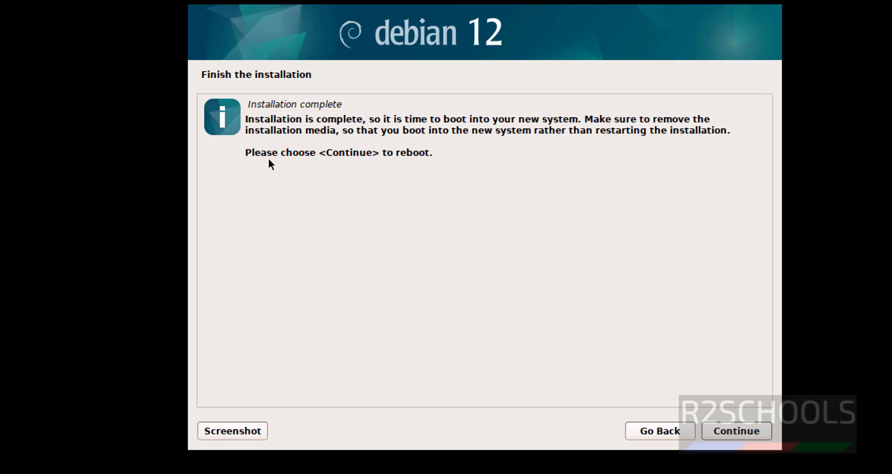
mouse_move(429, 170)
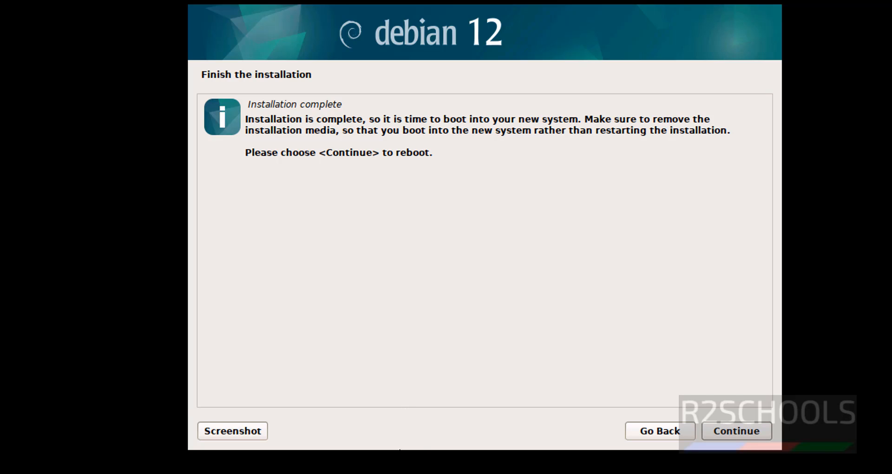
- Open Deb127VM's CD/DVD (IDE) settings and uncheck Connect at power on
right_click(48, 255)
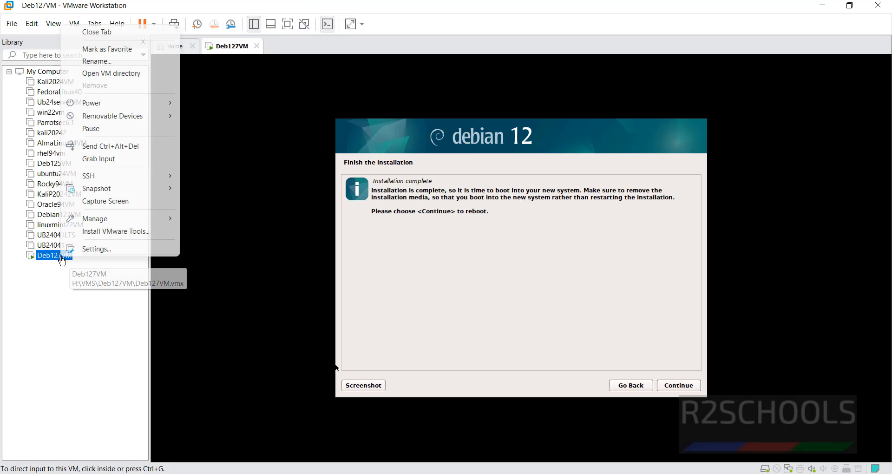
mouse_move(96, 249)
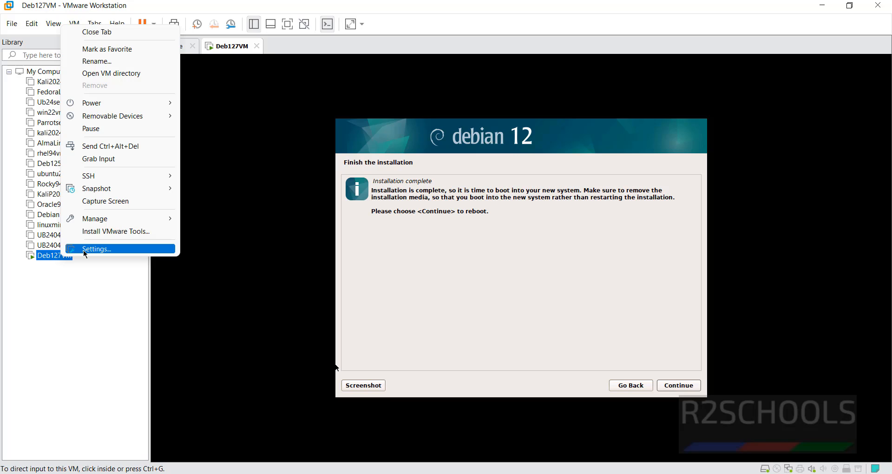
left_click(96, 248)
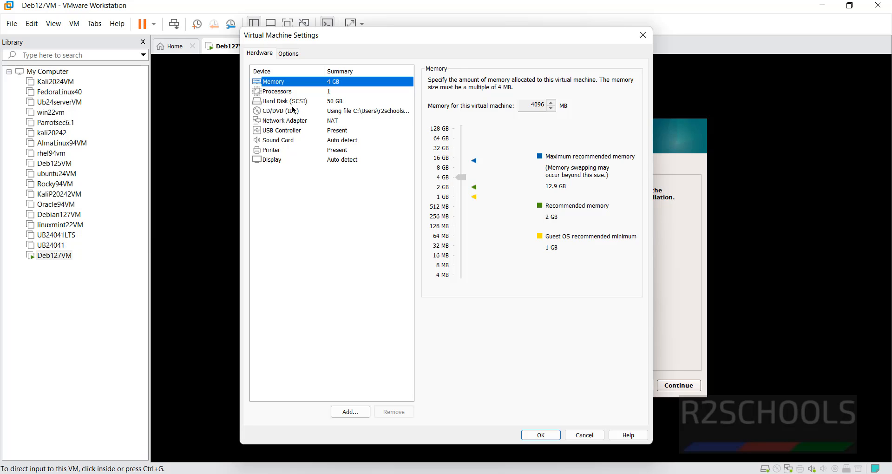
left_click(281, 111)
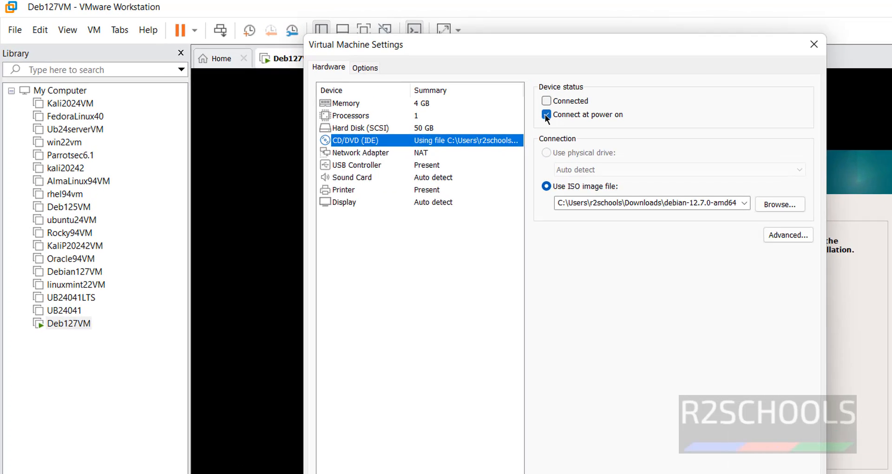
left_click(545, 114)
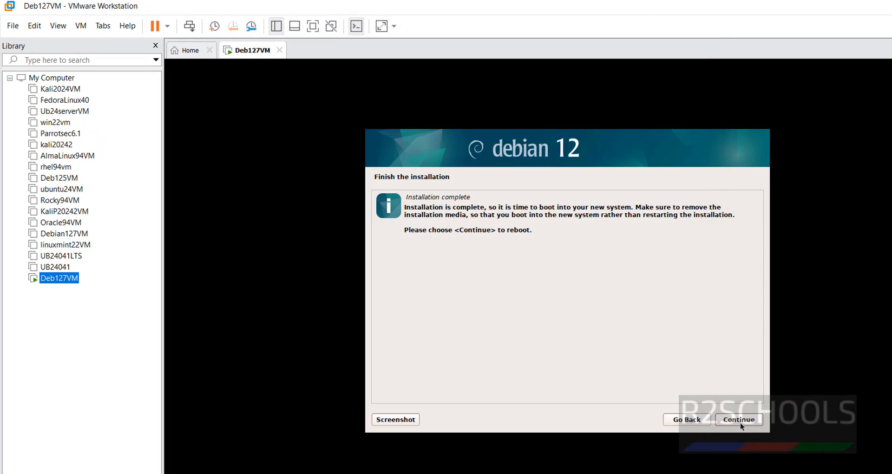
- Reboot into the installed Debian and sign in as r2schools with the password
left_click(739, 419)
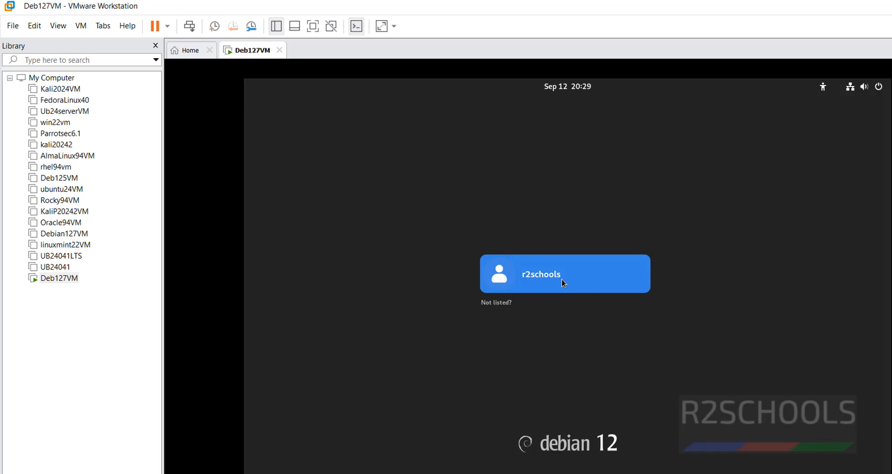
left_click(564, 273)
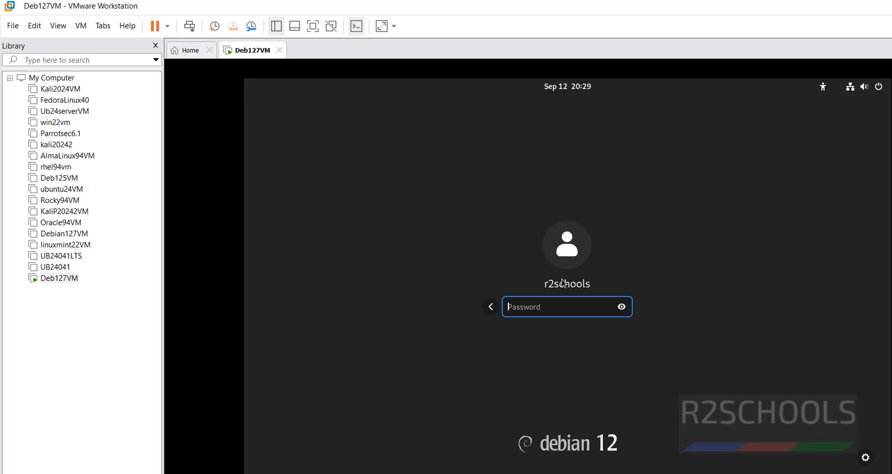
type("password")
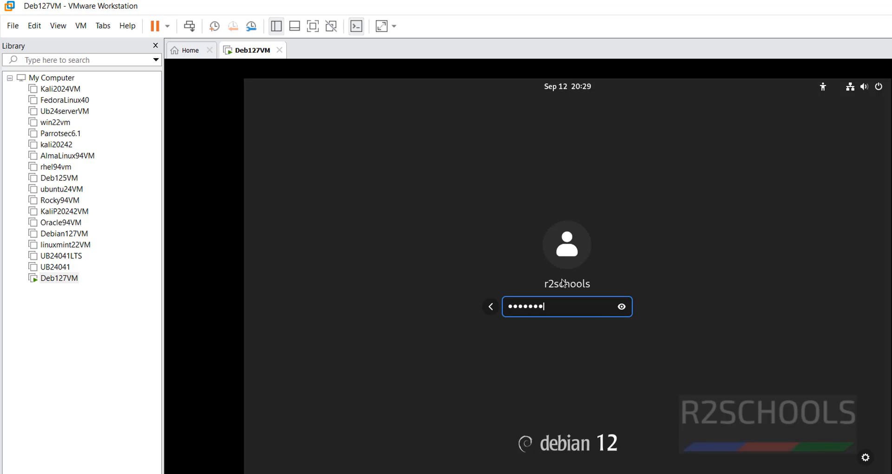
key("Return")
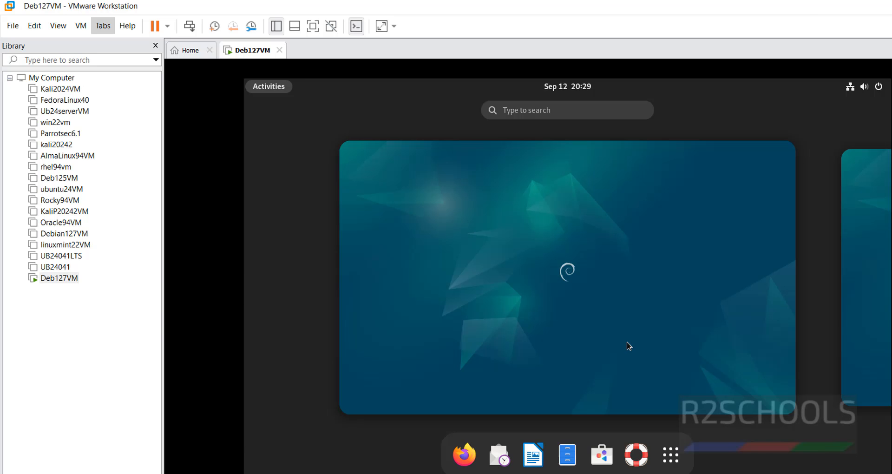
- Accept English, keyboard and privacy defaults, skip online accounts, and start using Debian
left_click(670, 454)
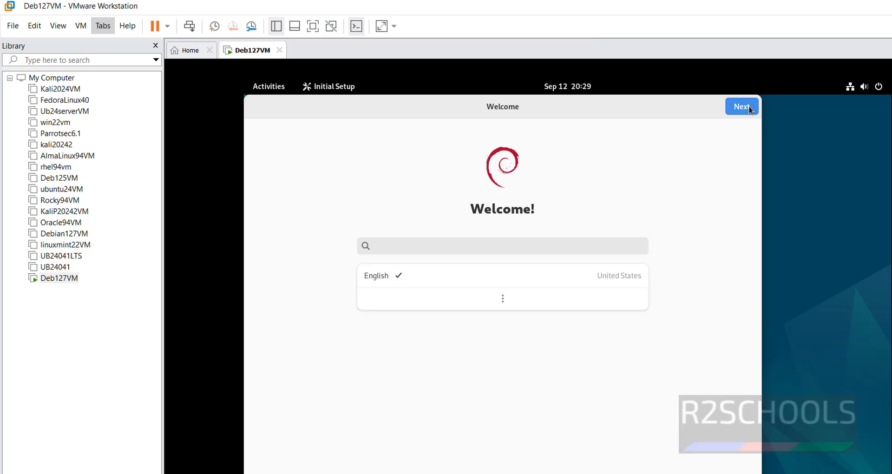
left_click(741, 106)
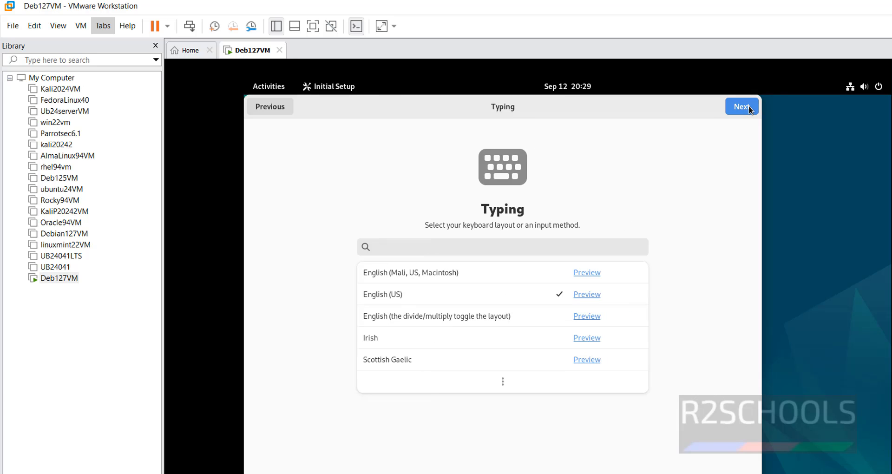
left_click(741, 106)
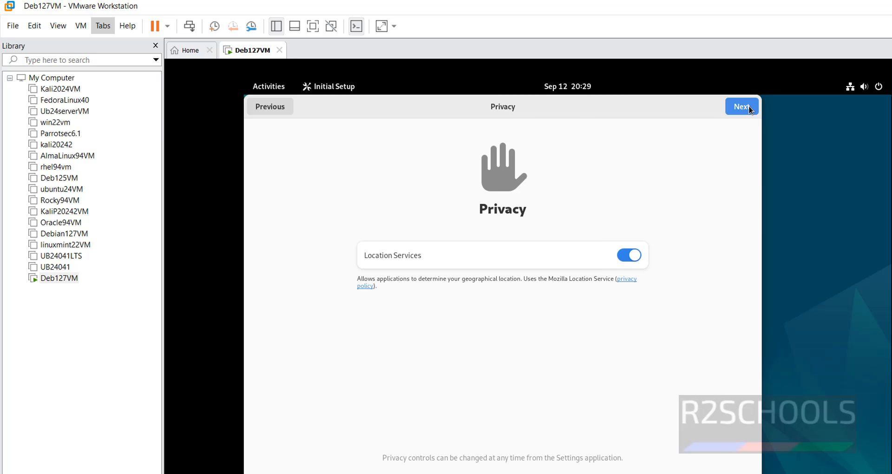
left_click(742, 107)
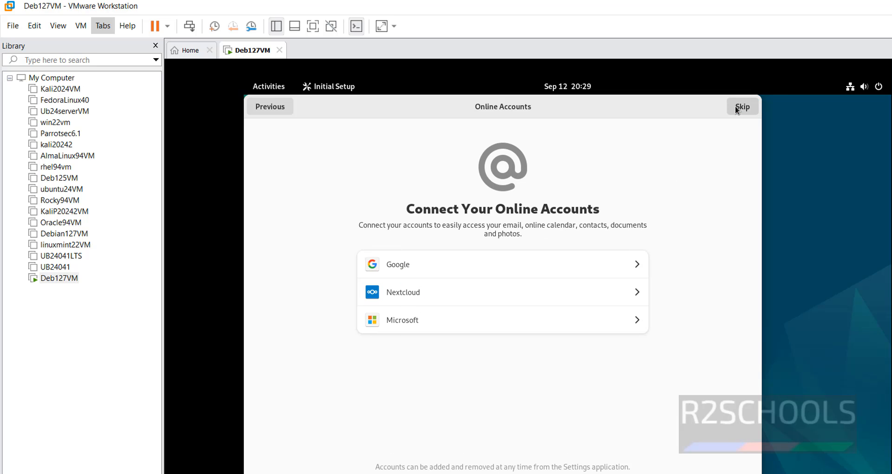
left_click(743, 107)
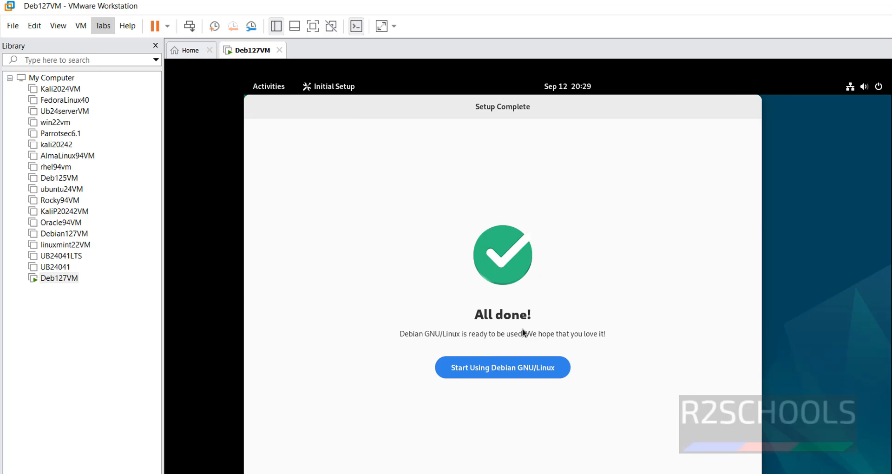
left_click(502, 367)
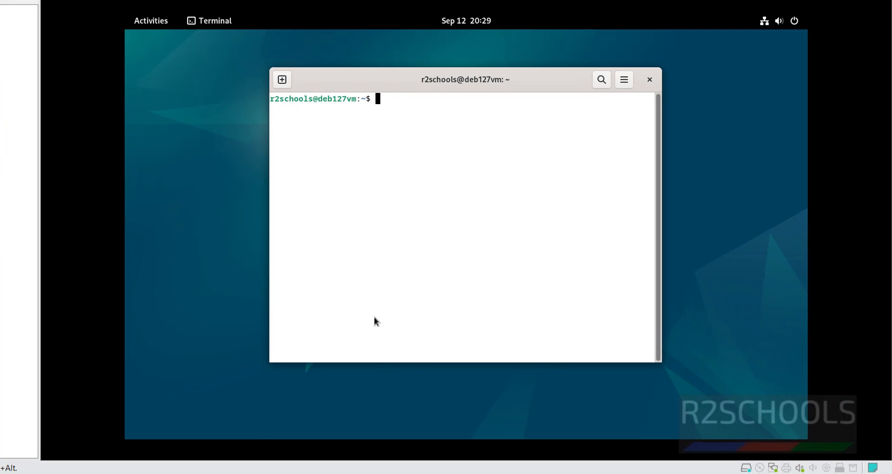
- Give the Unnamed profile a custom Monospace 14 font, then close Preferences
left_click(623, 79)
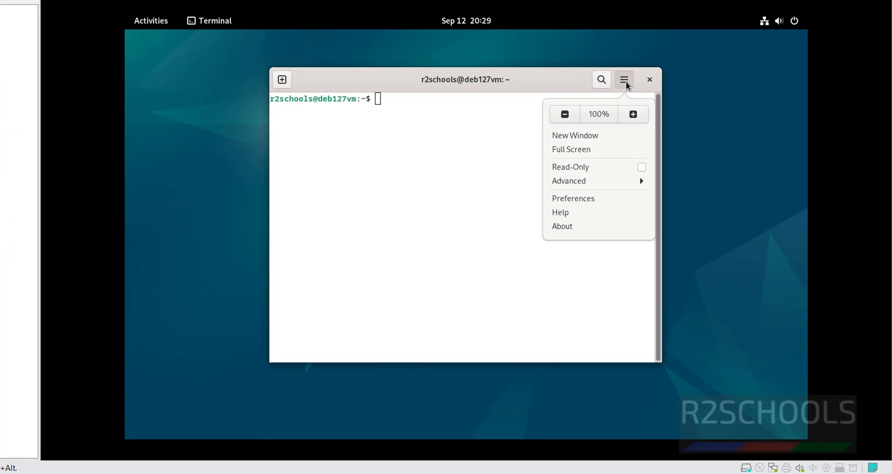
left_click(575, 204)
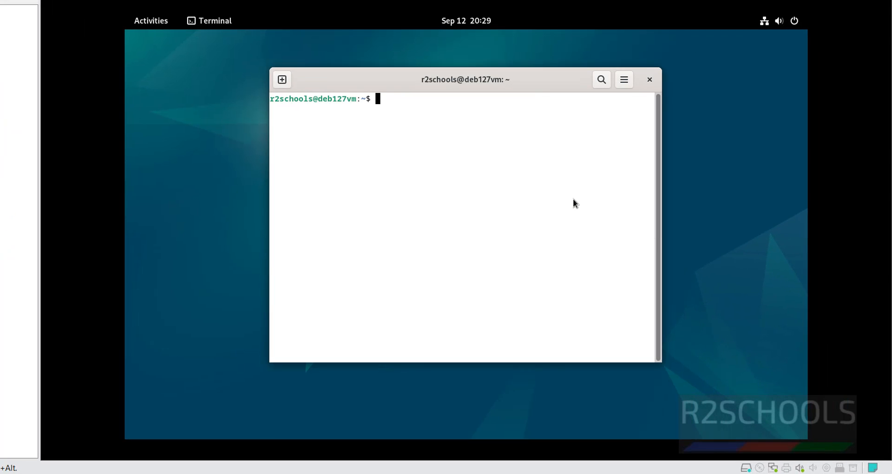
left_click(624, 79)
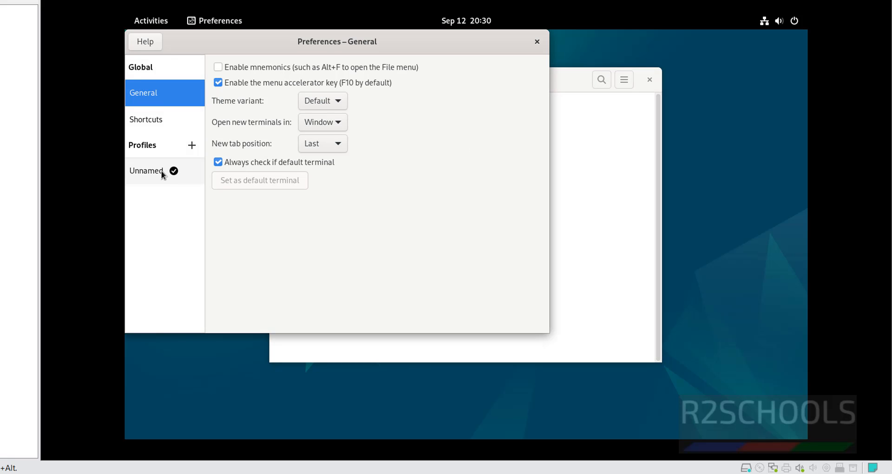
left_click(146, 171)
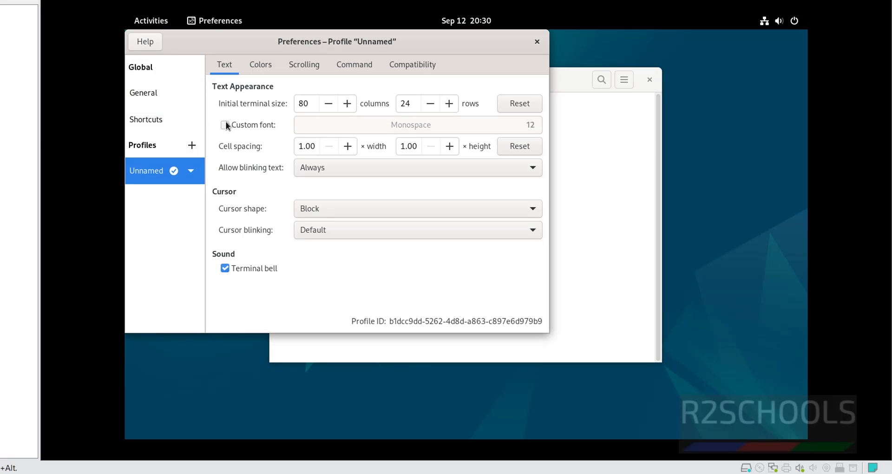
left_click(224, 124)
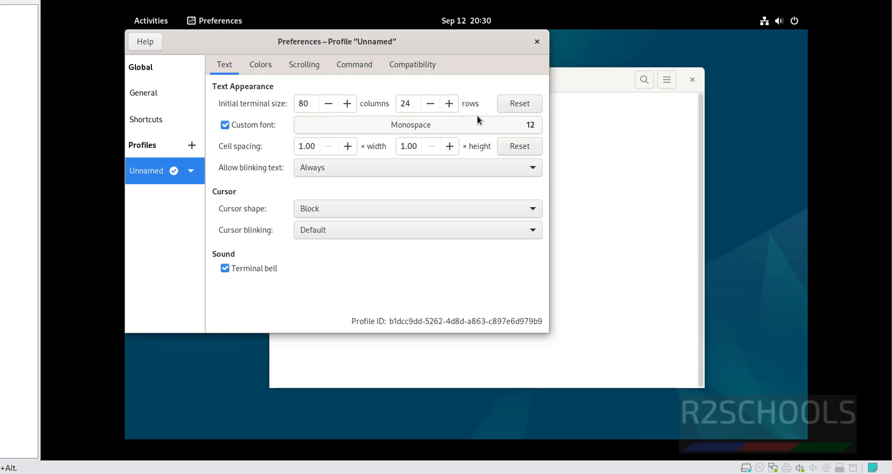
left_click(410, 124)
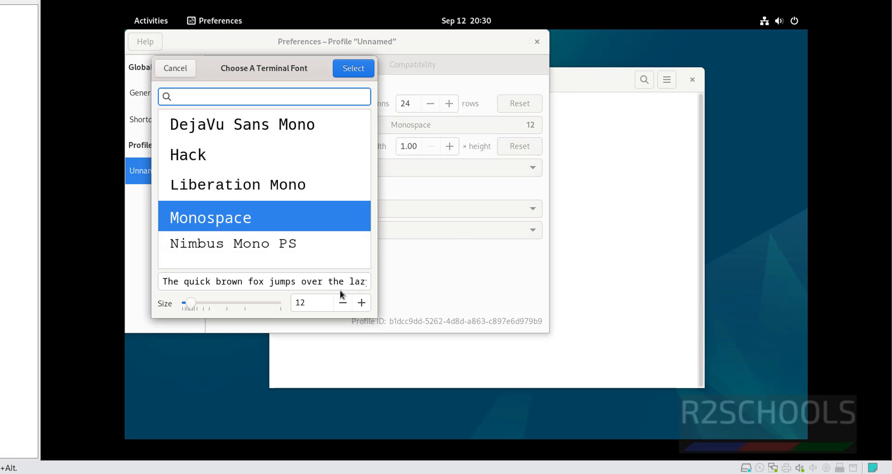
left_click(360, 302)
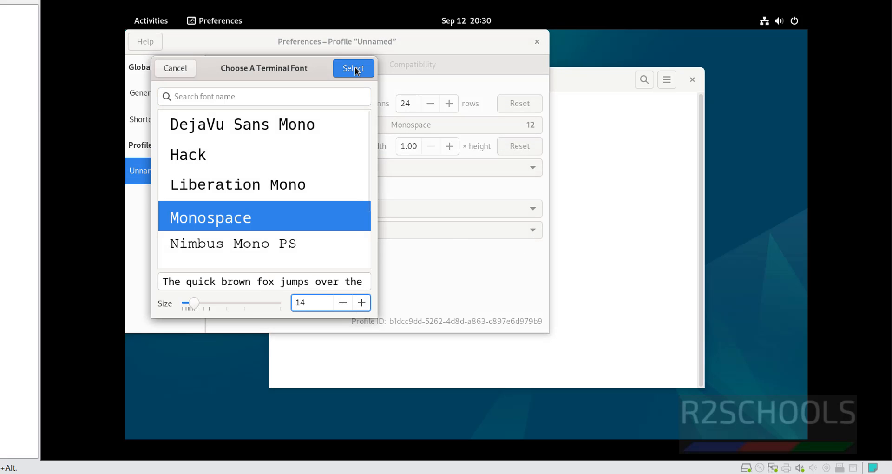
left_click(352, 68)
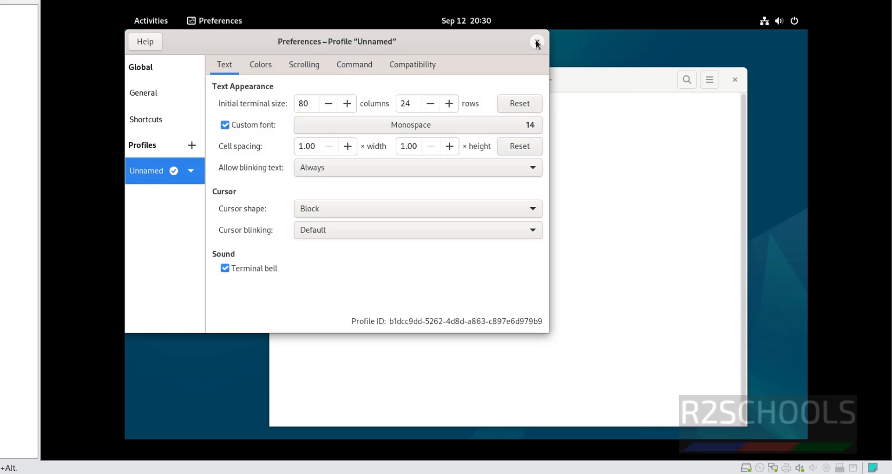
left_click(535, 41)
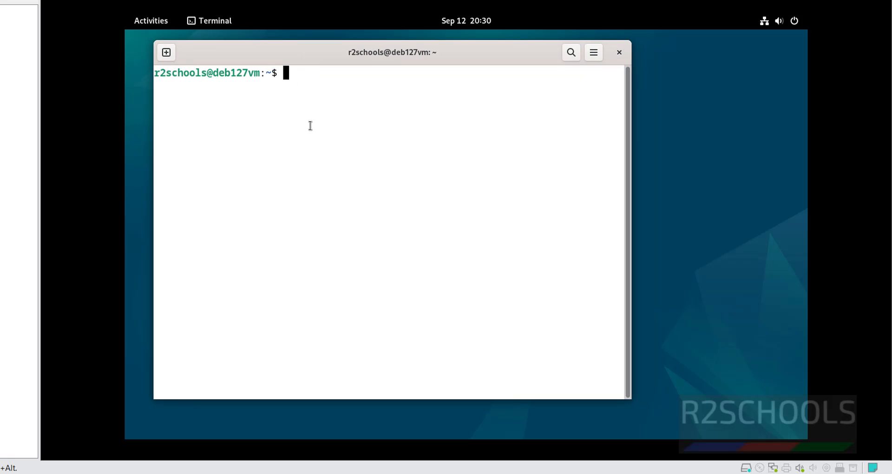
- Run 'more /etc/os-release' to view the Debian release information
type("more /e")
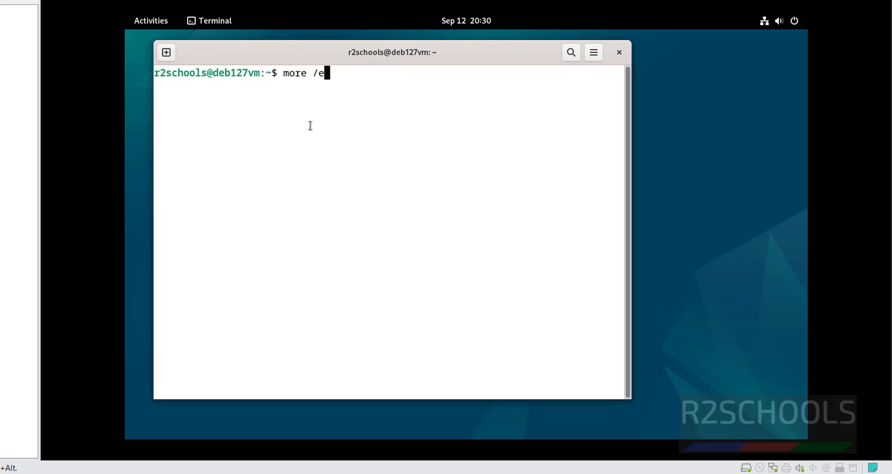
type("tc/")
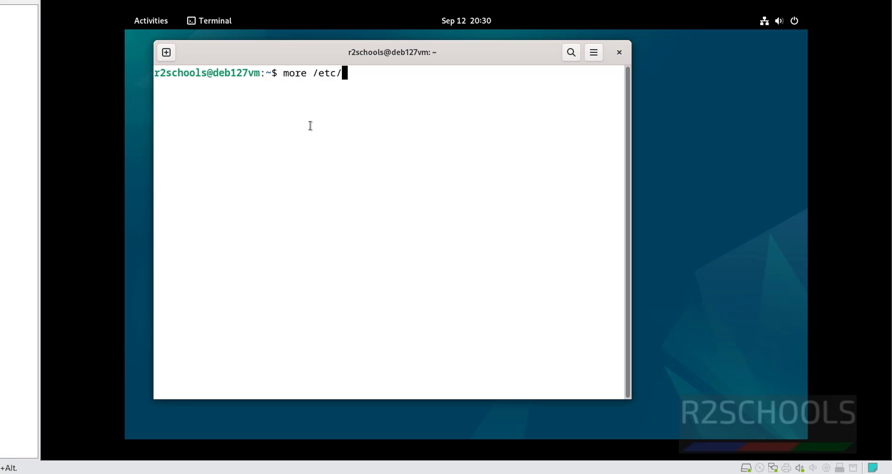
type("os-release")
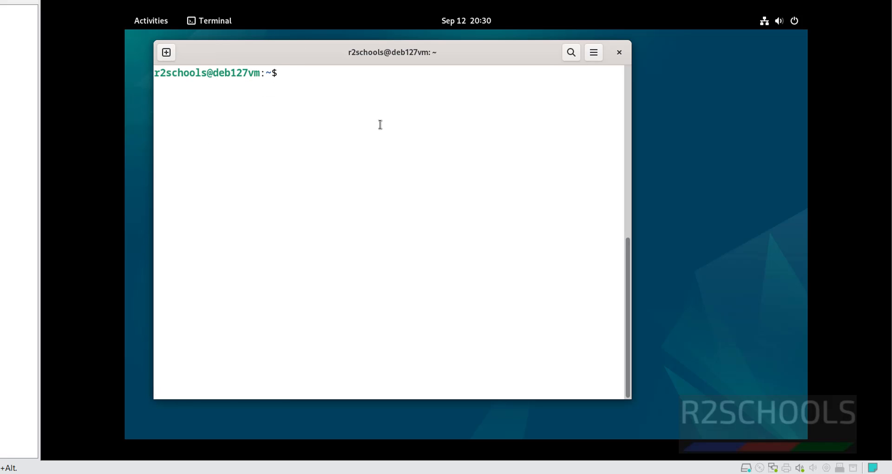
- Type and erase a 'sudo apt' update command, then run 'ifconfig'
type("sudo")
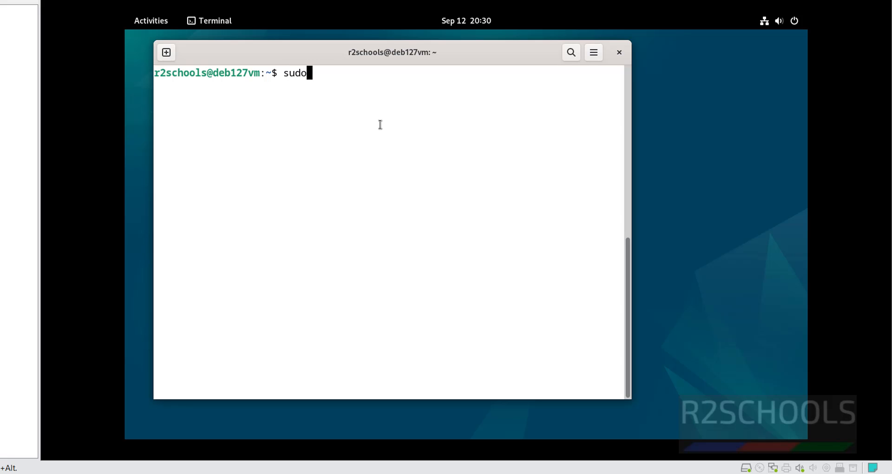
key("BackSpace")
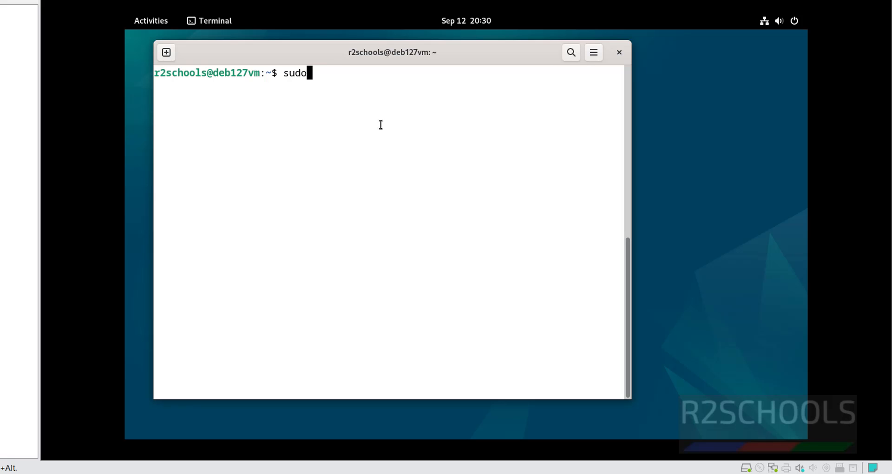
type("apt update")
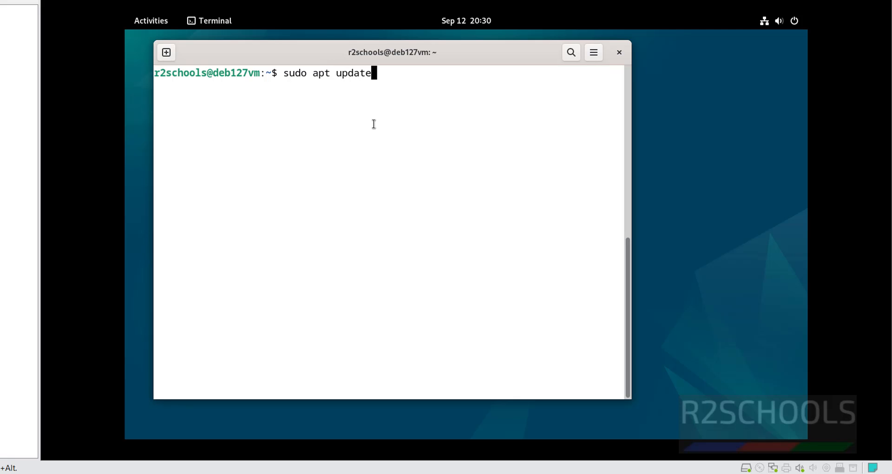
key("BackSpace")
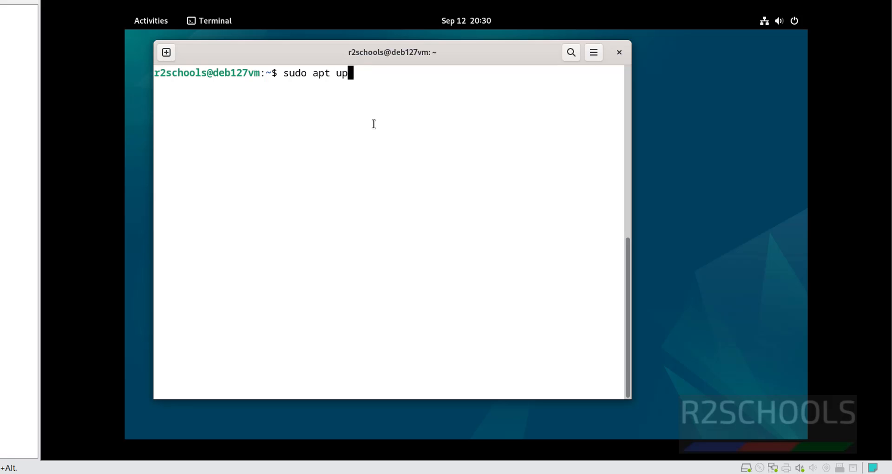
type("ifconfig")
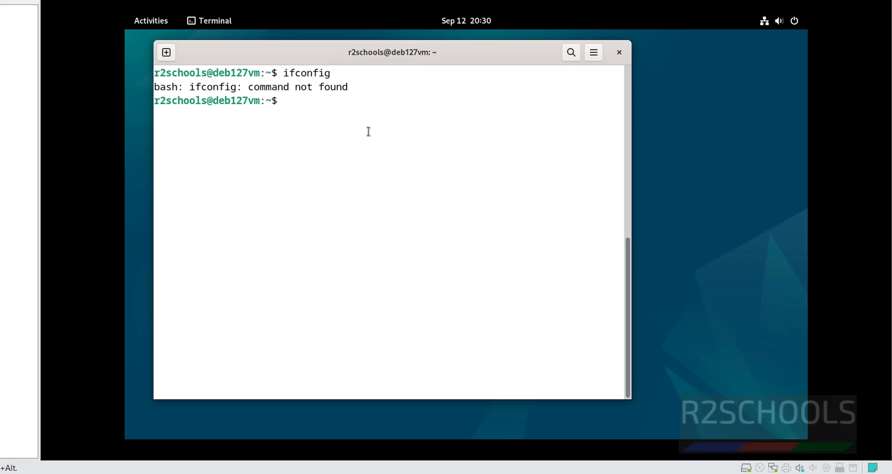
- Run 'ip addr' to view the VM's IP addresses, then clear the screen
type("ip")
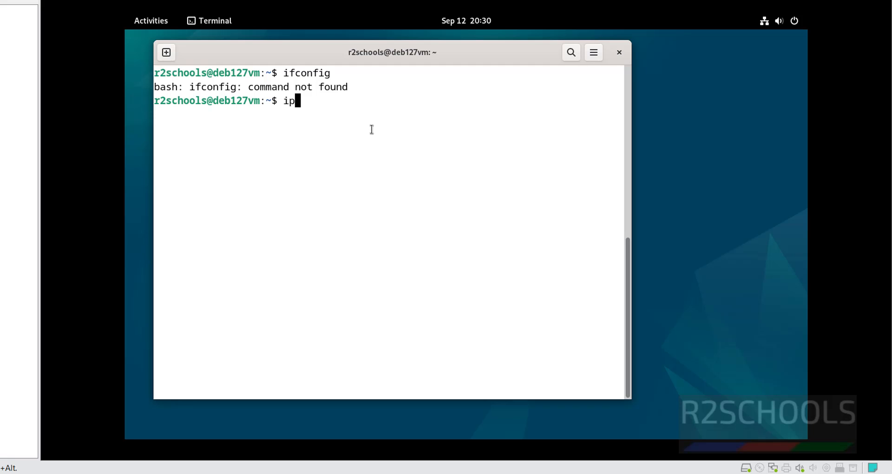
type("addr")
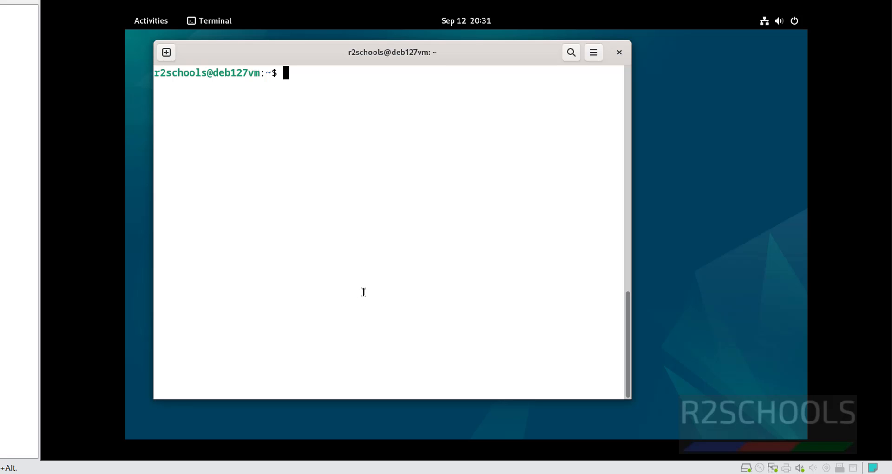
mouse_move(362, 294)
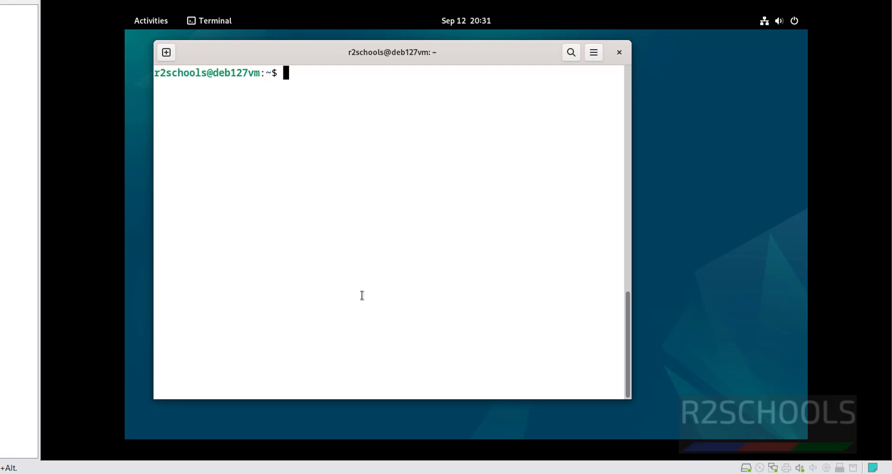
type("s")
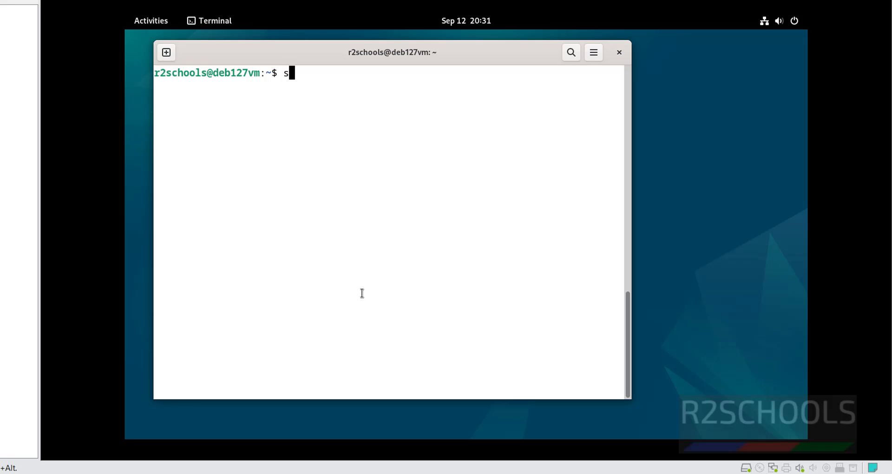